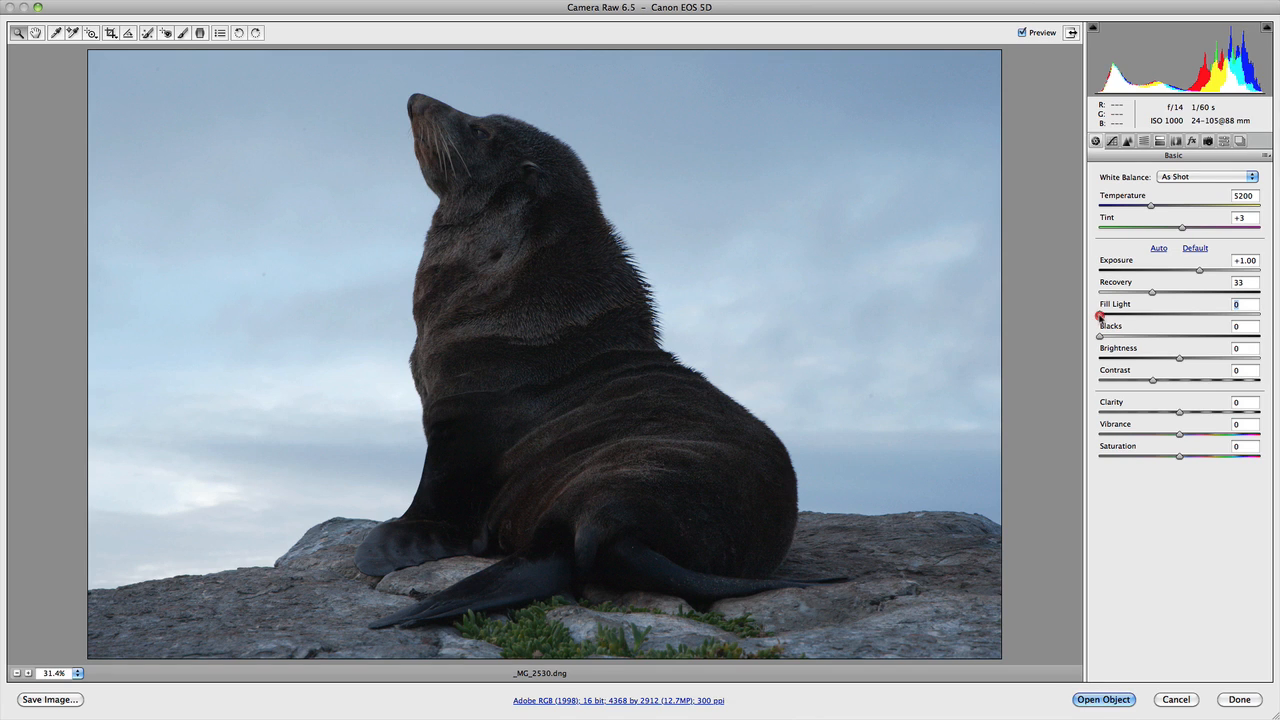
# Step: Raise Fill Light to roughly 80, lifting the seal's dark fur and the rocks
pyautogui.moveTo(1100, 316); pyautogui.dragTo(1112, 316)
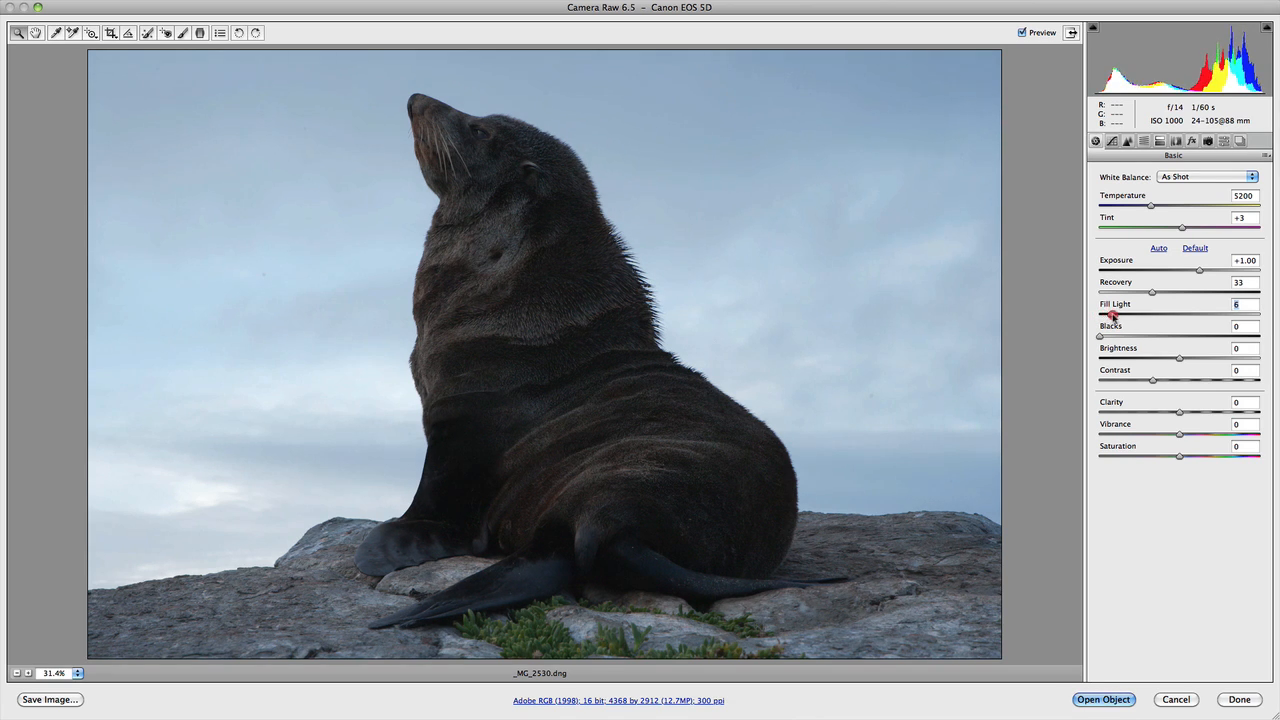
pyautogui.moveTo(1112, 316); pyautogui.dragTo(1138, 316)
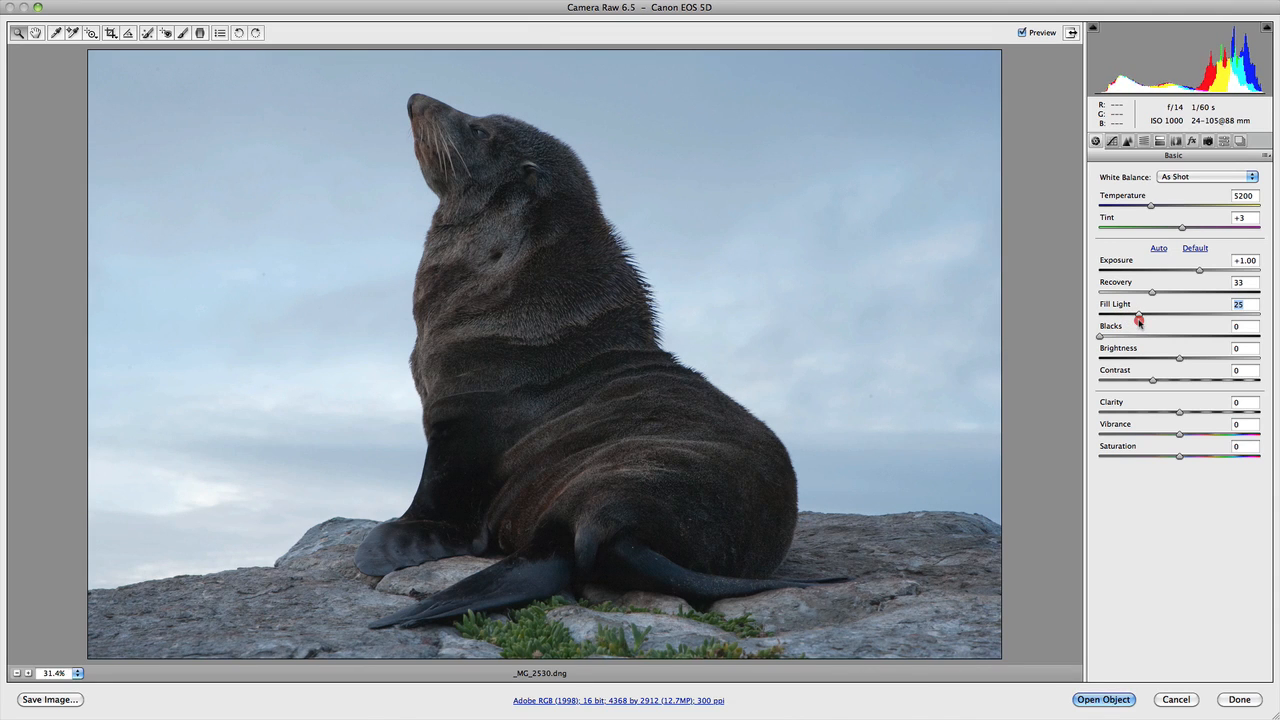
pyautogui.moveTo(1136, 318); pyautogui.dragTo(1170, 318)
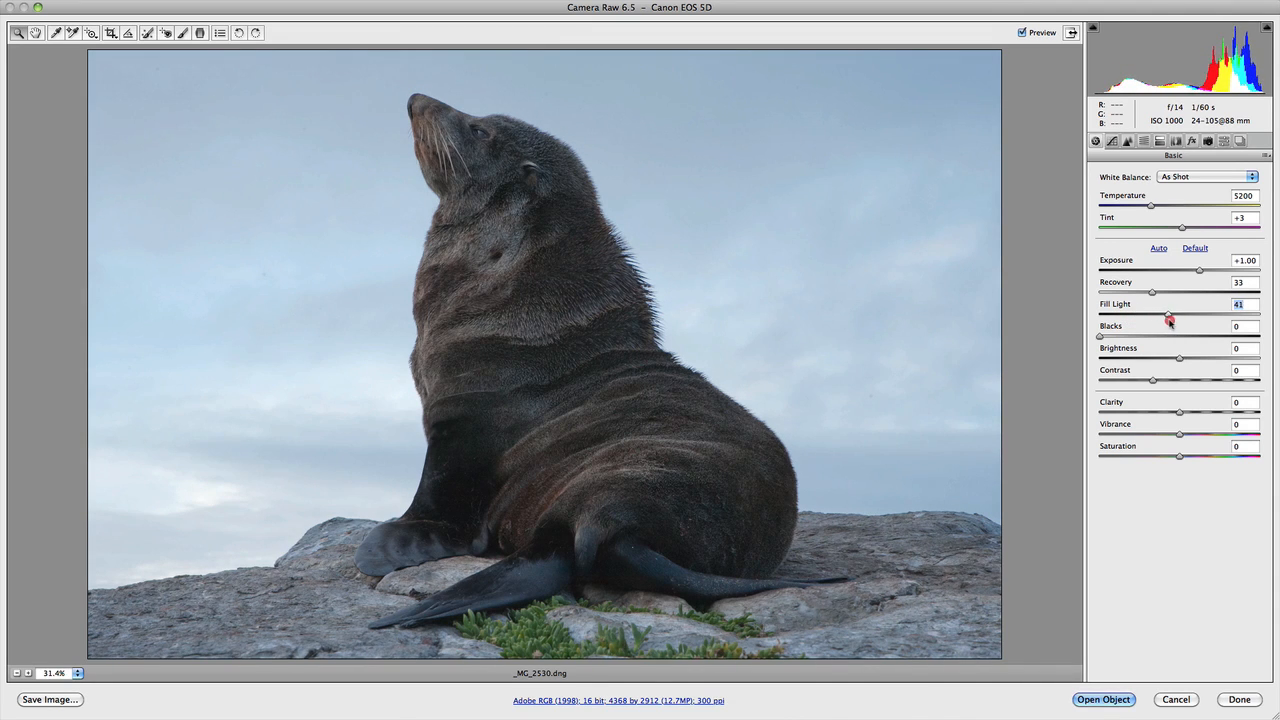
pyautogui.moveTo(1170, 316); pyautogui.dragTo(1204, 316)
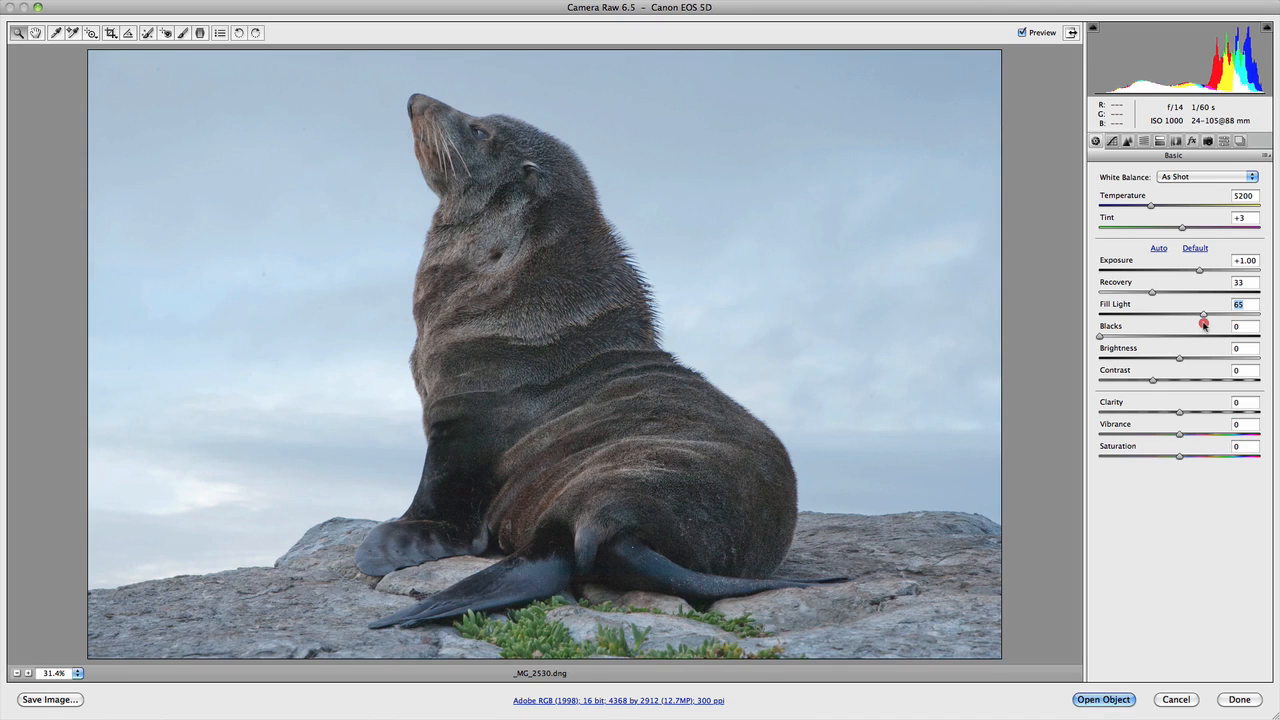
pyautogui.moveTo(1204, 316); pyautogui.dragTo(1216, 316)
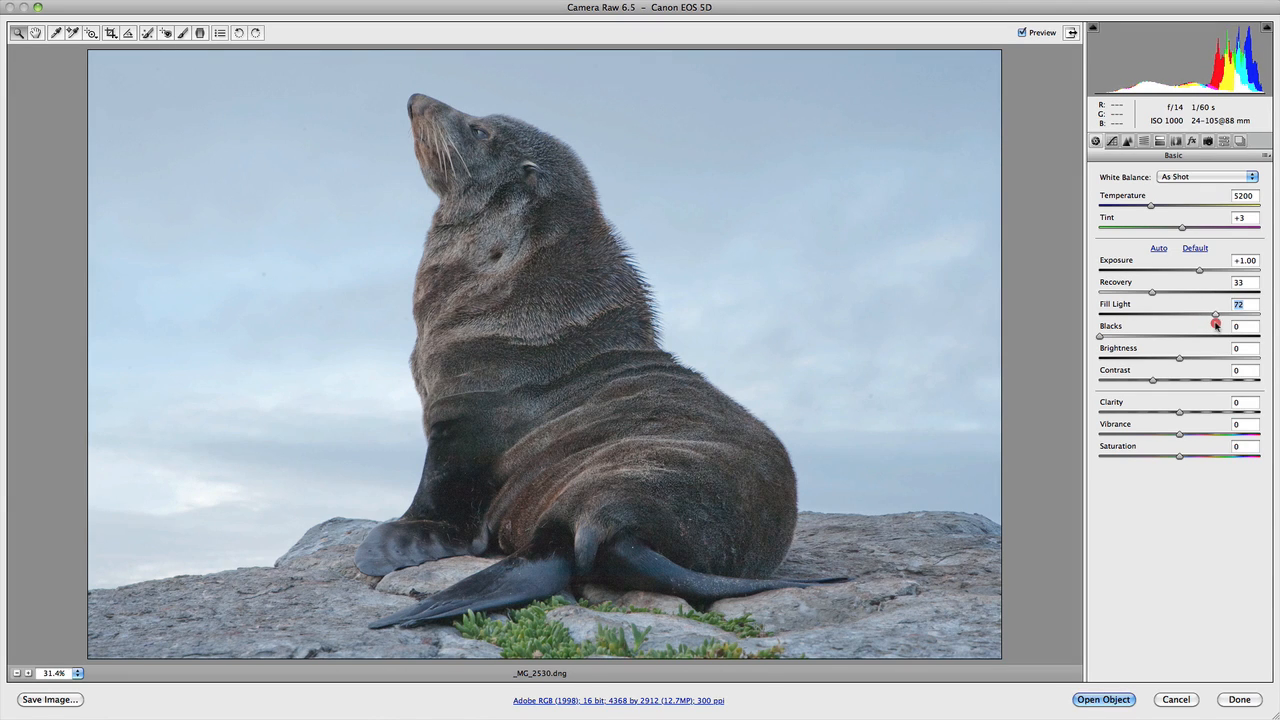
pyautogui.moveTo(1216, 316); pyautogui.dragTo(1228, 316)
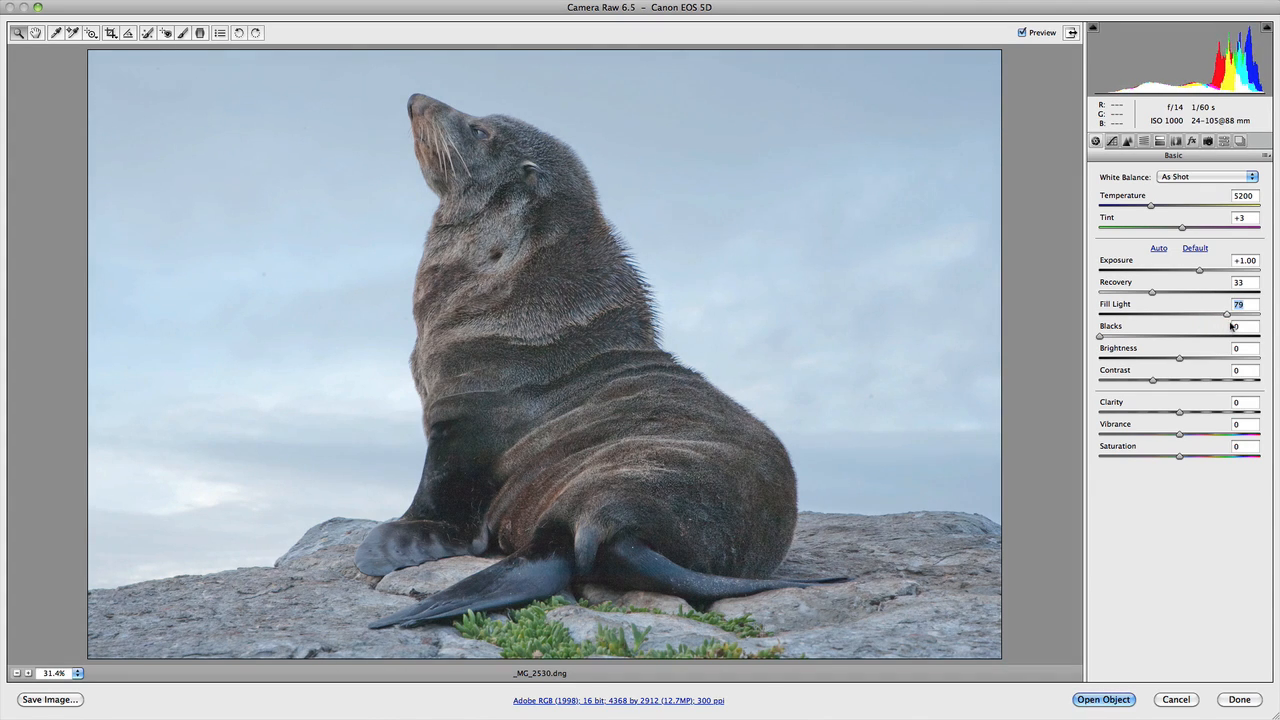
pyautogui.moveTo(1226, 314); pyautogui.dragTo(1232, 314)
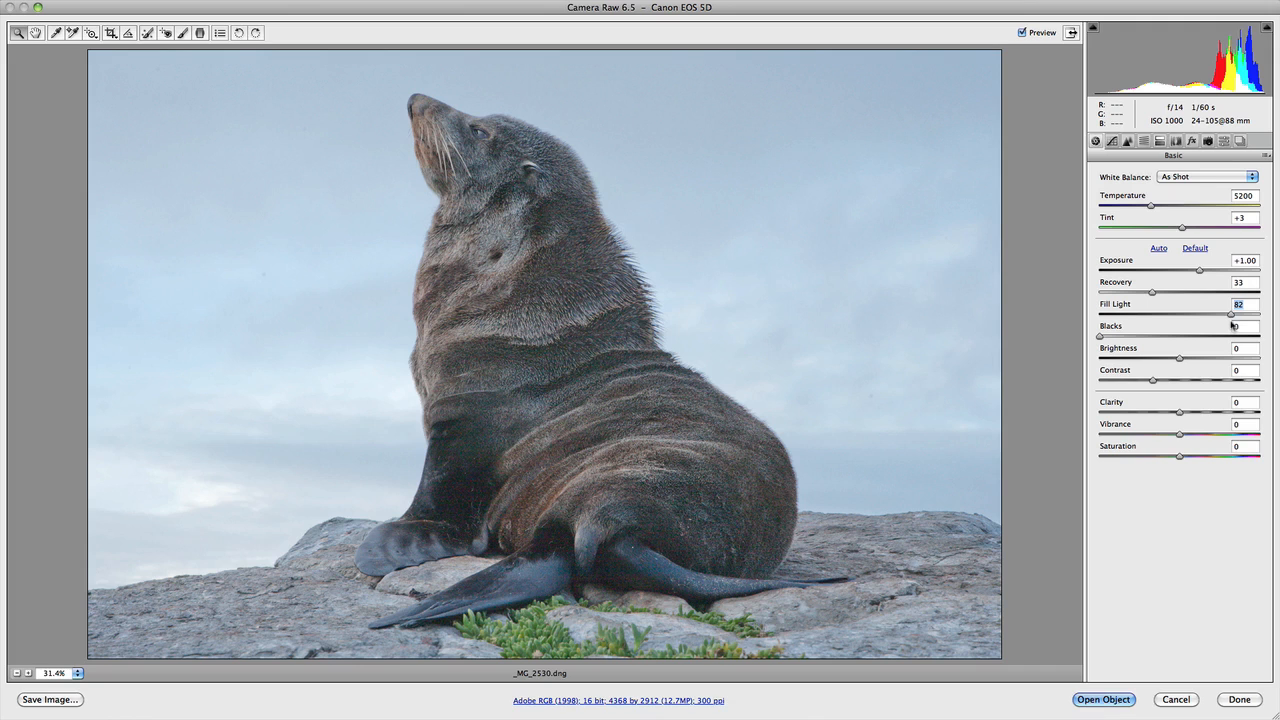
pyautogui.moveTo(1232, 316); pyautogui.dragTo(1238, 316)
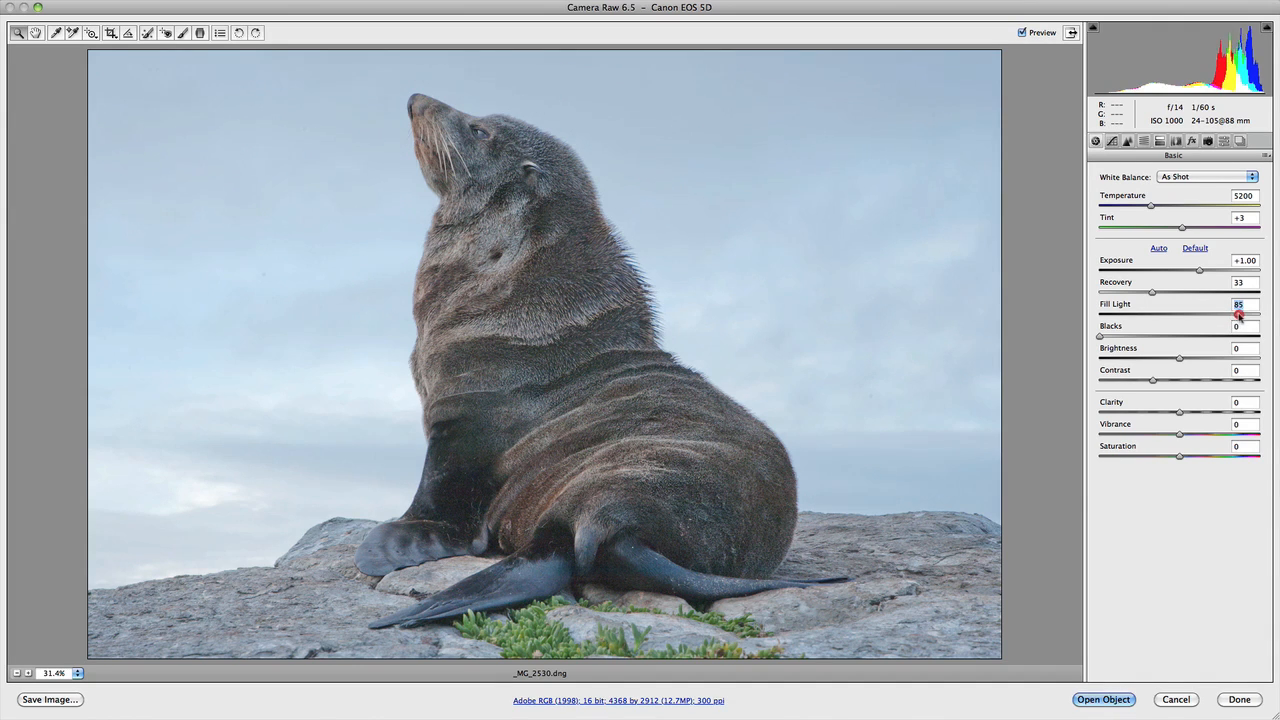
pyautogui.moveTo(1236, 316); pyautogui.dragTo(1260, 316)
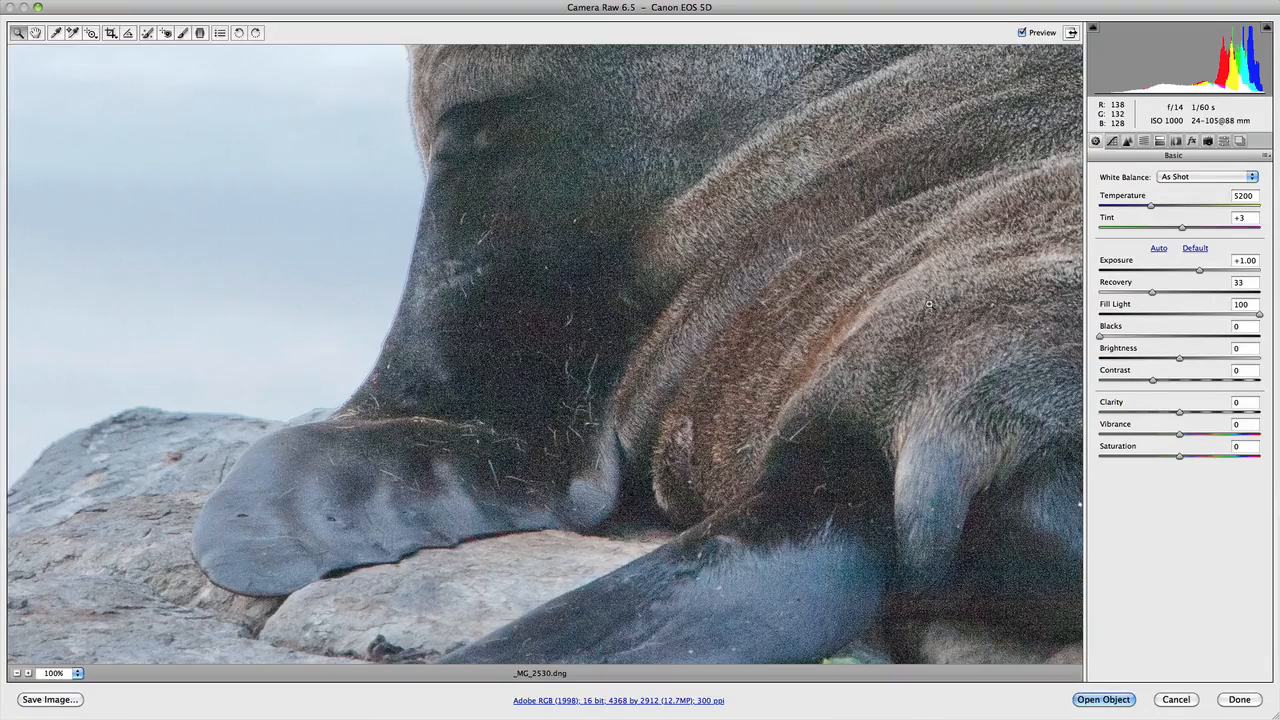
pyautogui.moveTo(1258, 316); pyautogui.dragTo(1226, 316)
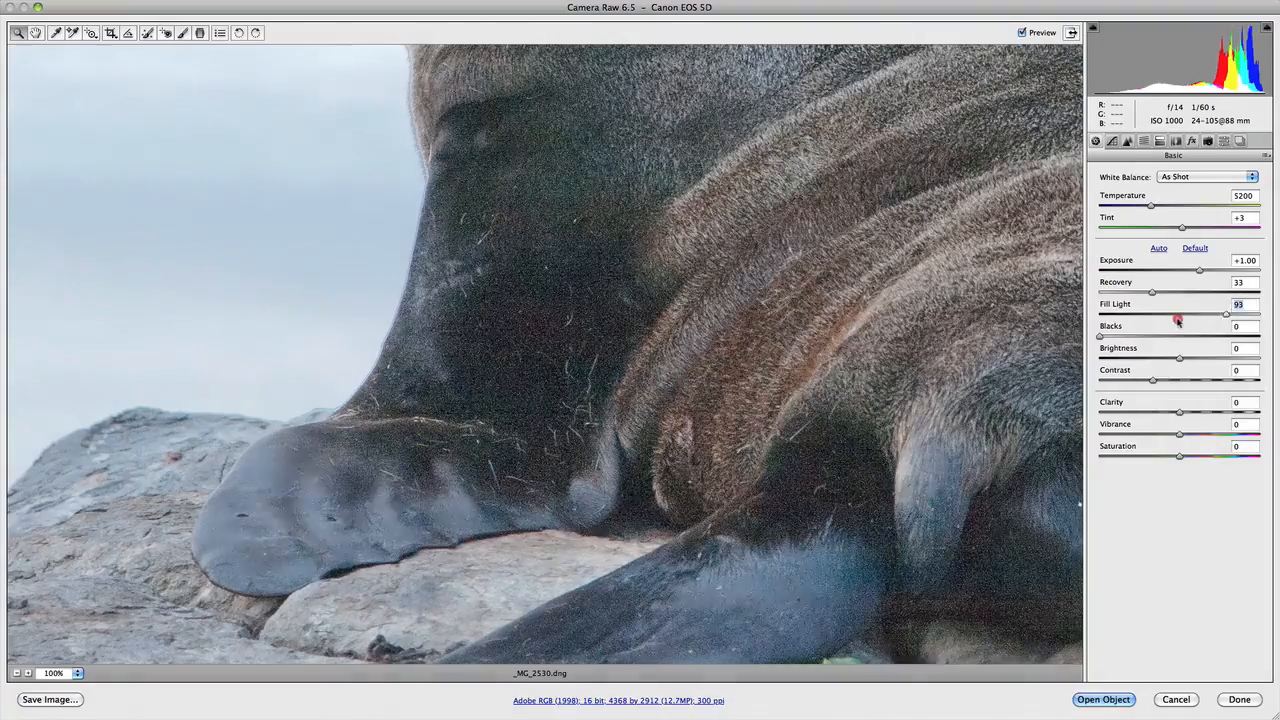
pyautogui.moveTo(1224, 314); pyautogui.dragTo(1148, 314)
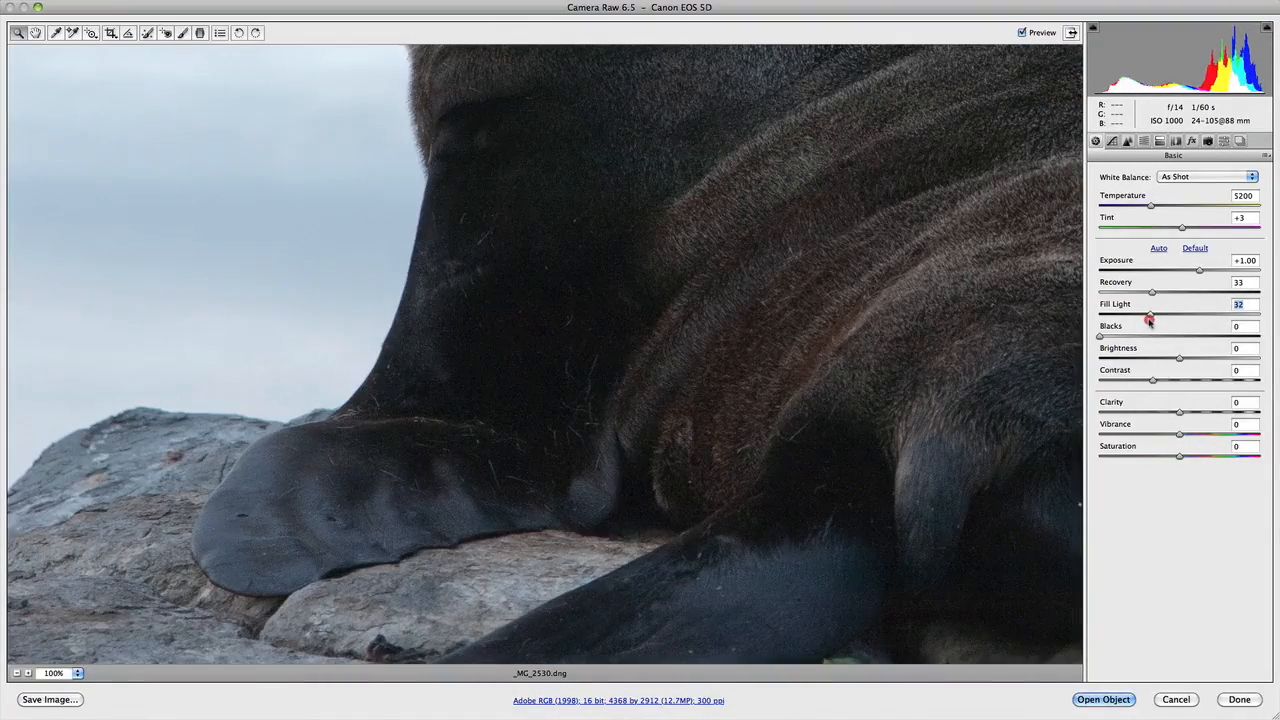
pyautogui.moveTo(1152, 316); pyautogui.dragTo(1148, 316)
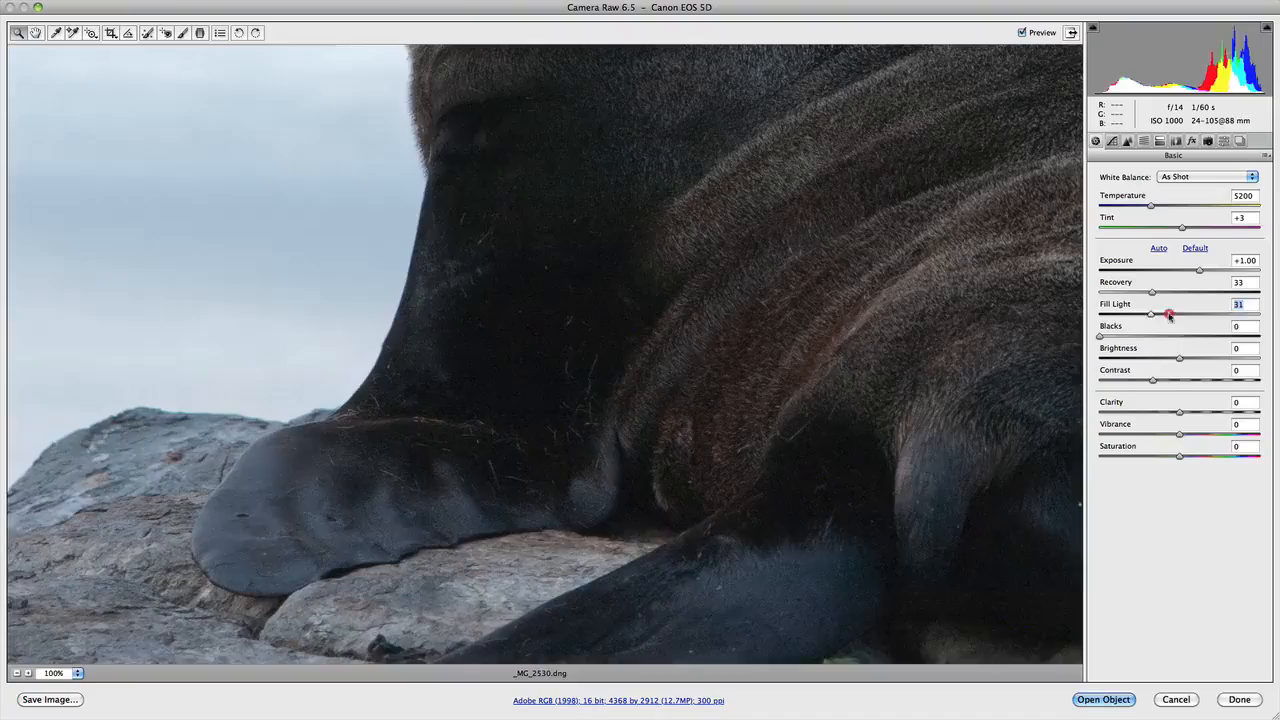
pyautogui.moveTo(1168, 316); pyautogui.dragTo(1258, 316)
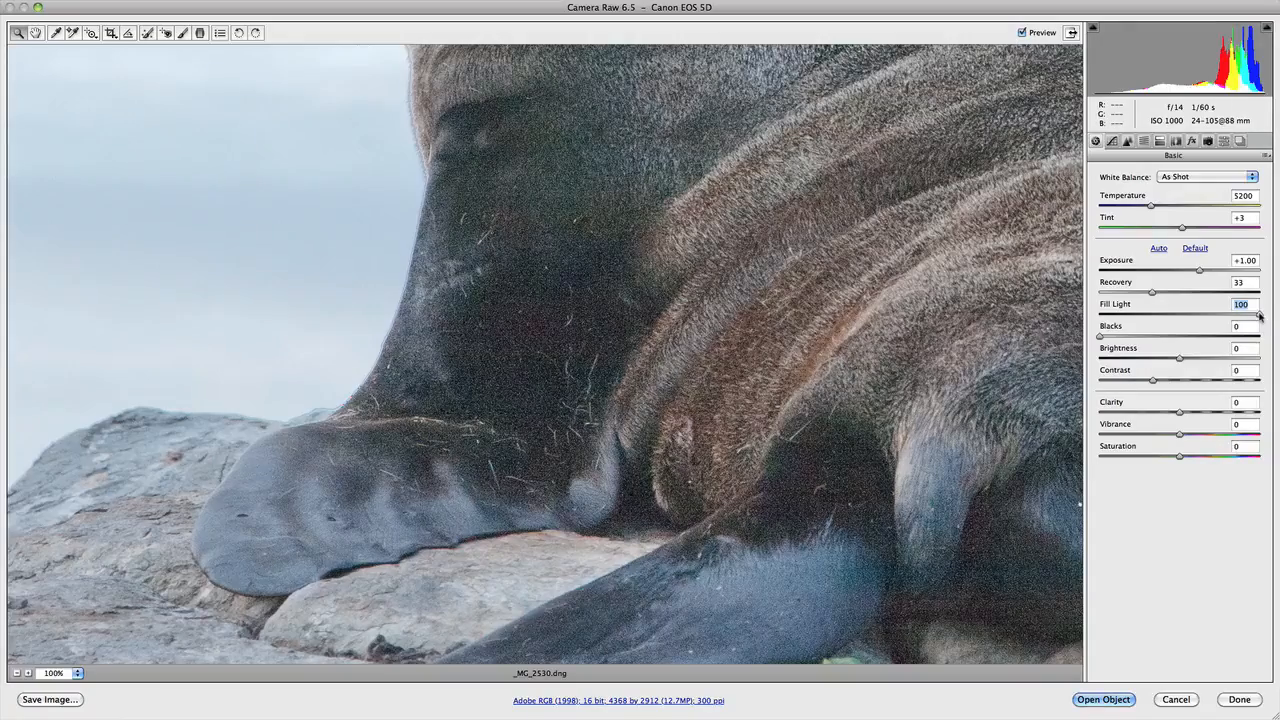
# Step: Bring Fill Light back down to 10 so the fur returns to mostly dark
pyautogui.moveTo(1260, 314); pyautogui.dragTo(1166, 314)
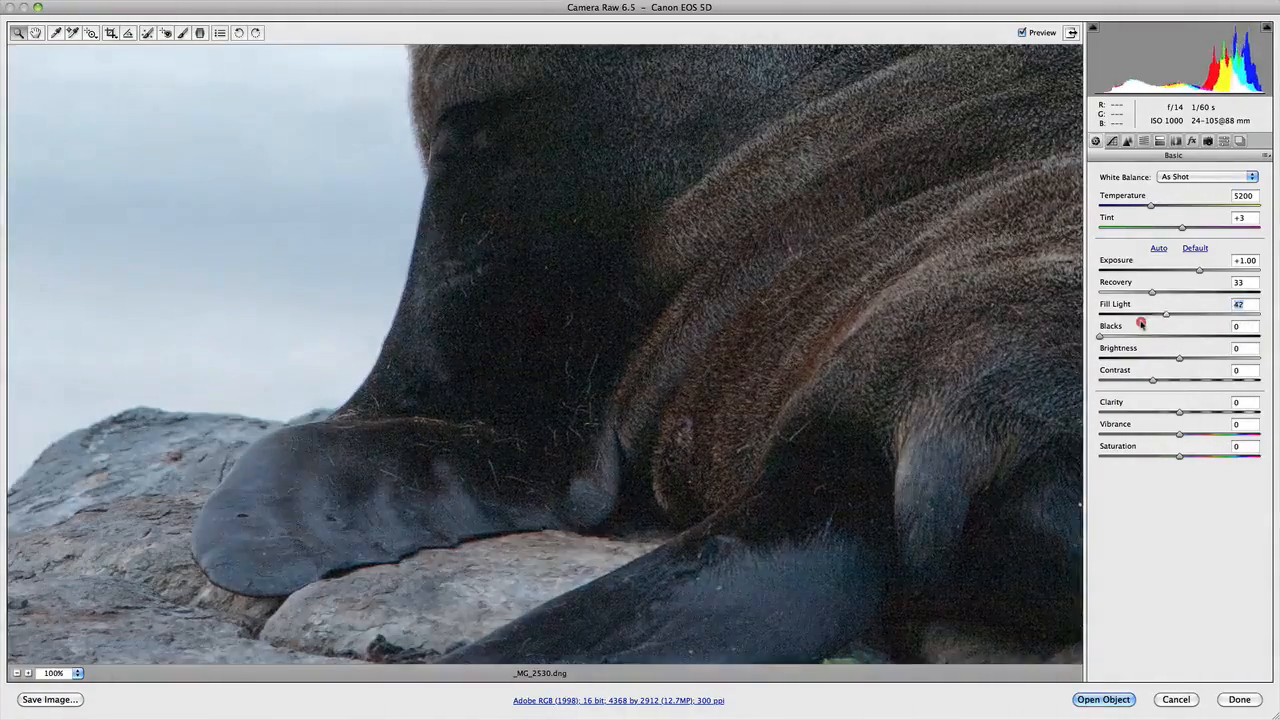
pyautogui.moveTo(1166, 314); pyautogui.dragTo(1120, 314)
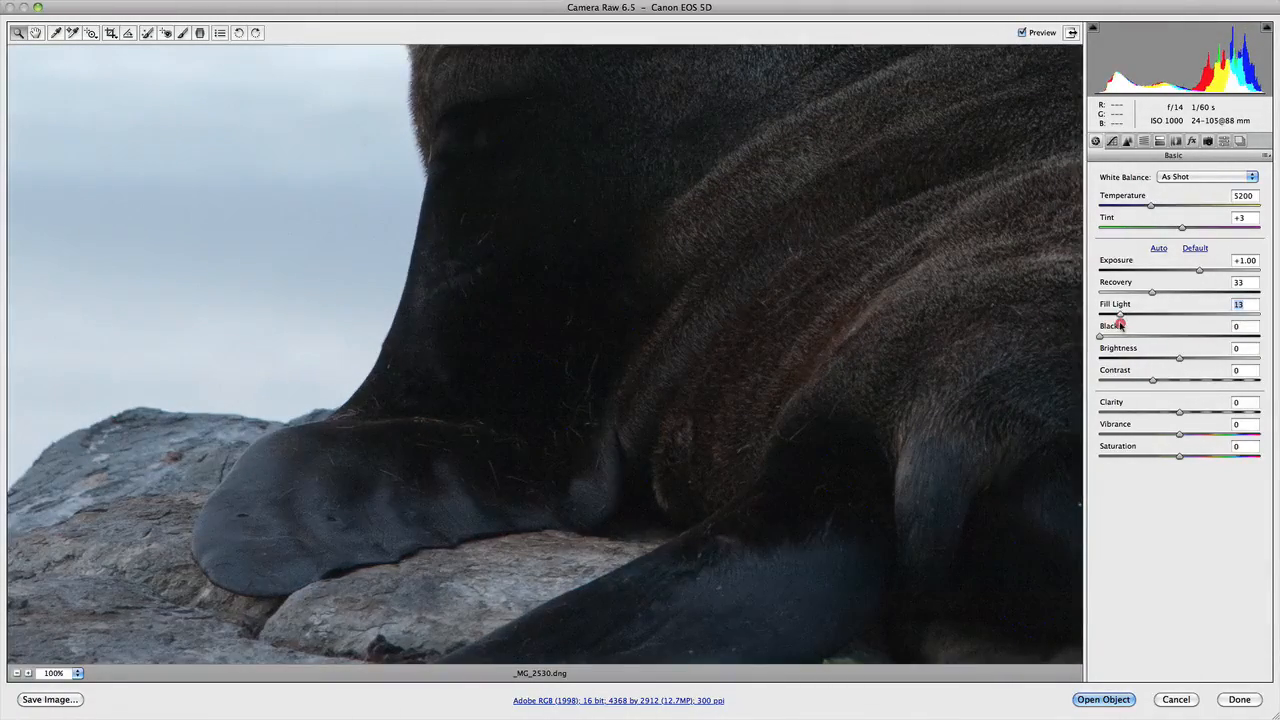
pyautogui.moveTo(1120, 314); pyautogui.dragTo(1118, 314)
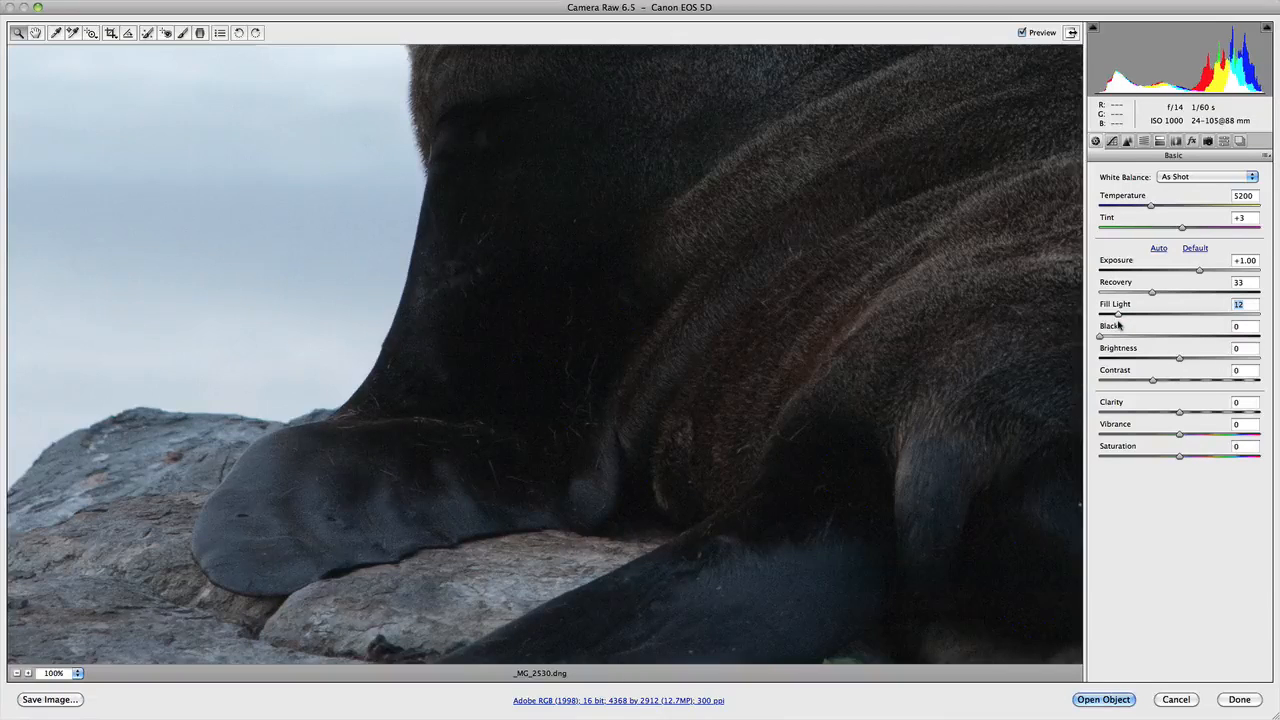
pyautogui.moveTo(1118, 314); pyautogui.dragTo(1116, 314)
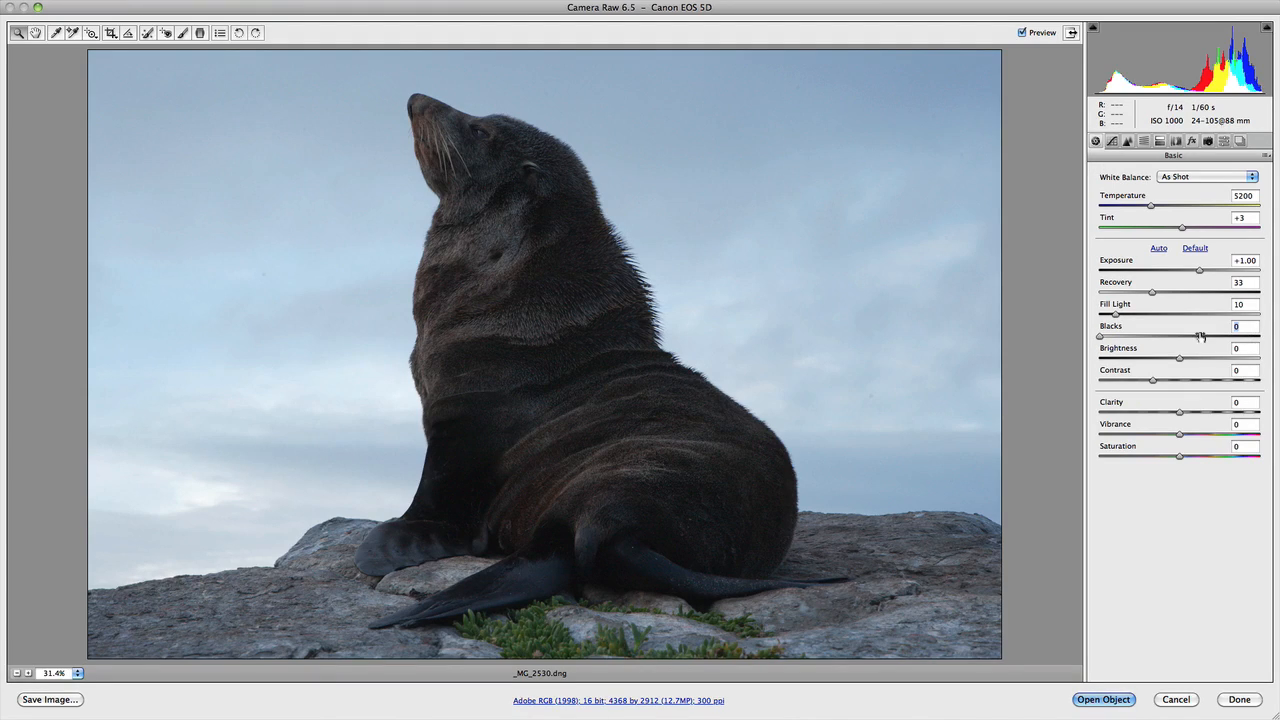
# Step: Nudge the Blacks slider up from 0 to about 1
pyautogui.moveTo(1100, 336); pyautogui.dragTo(1104, 336)
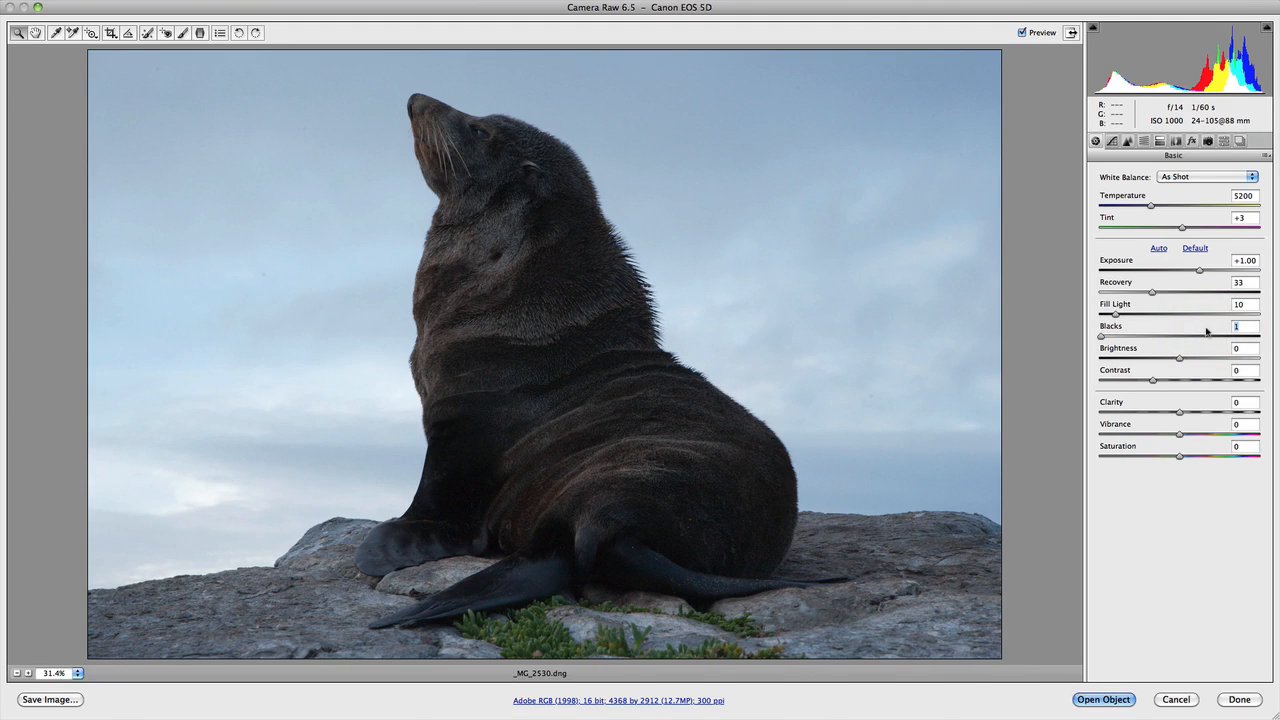
pyautogui.click(1236, 326)
pyautogui.write('5')
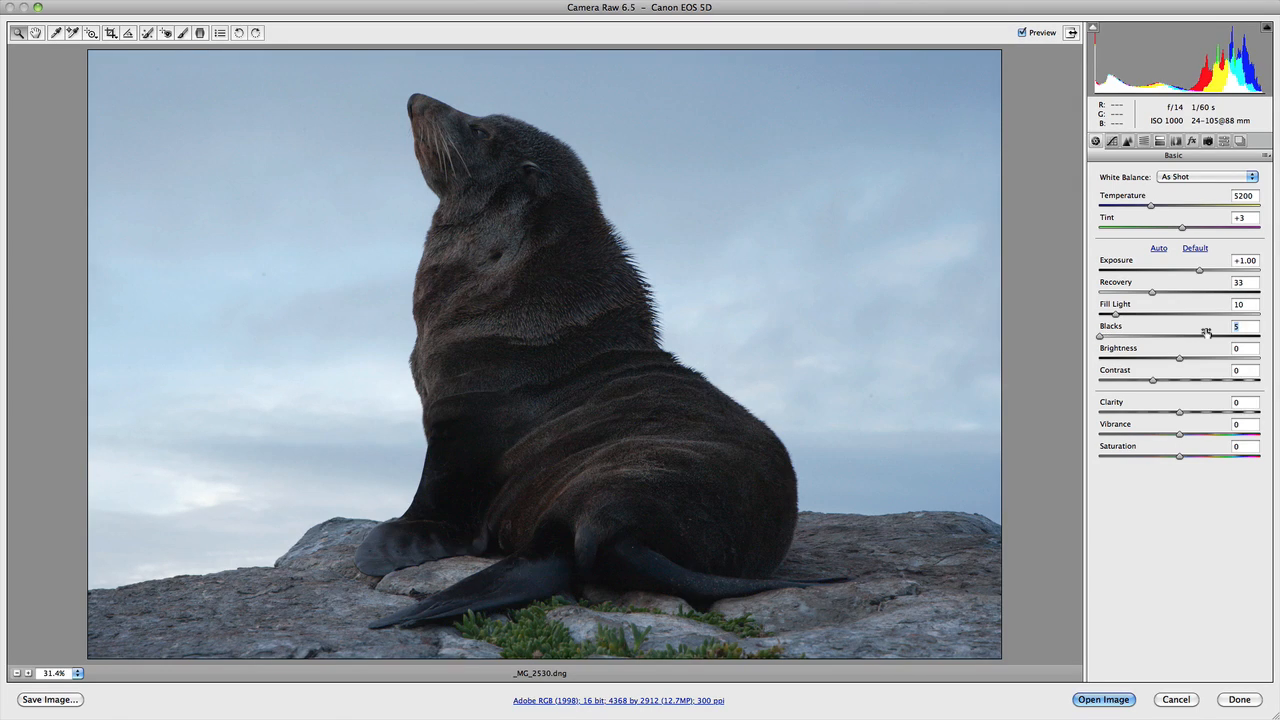
pyautogui.moveTo(1100, 336); pyautogui.dragTo(1150, 336)
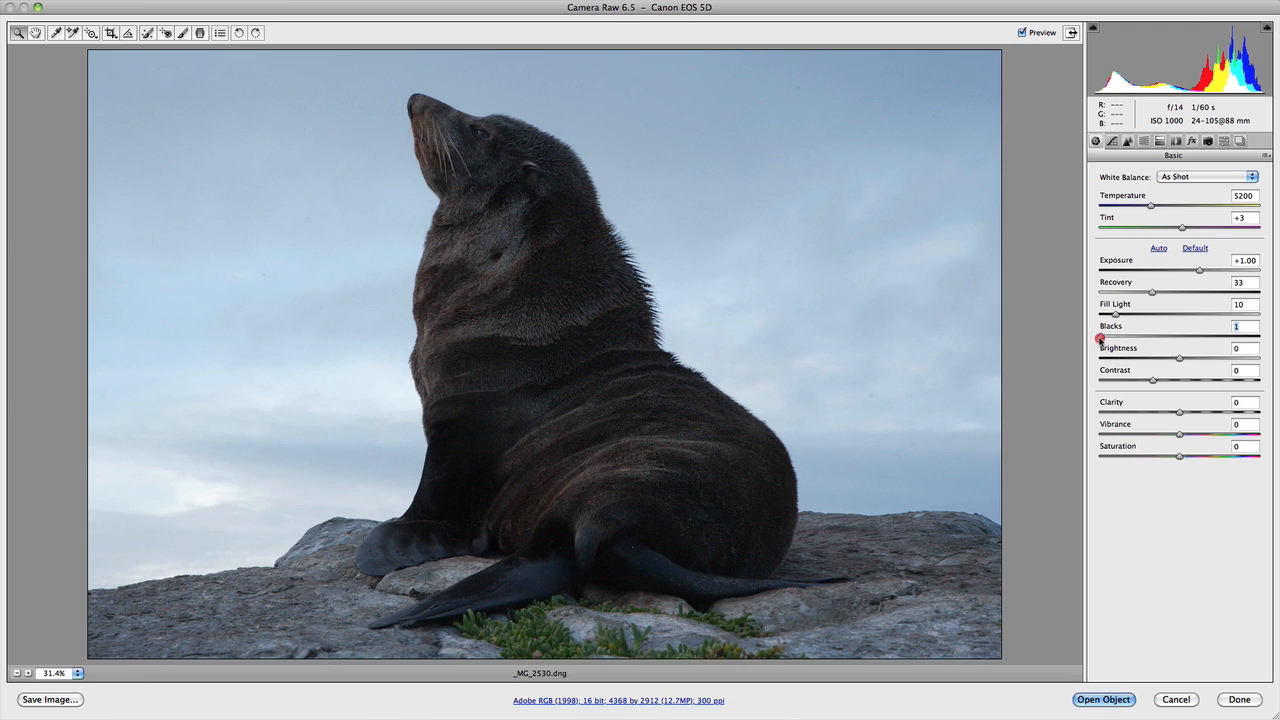
# Step: Push Blacks past 10 with the shadow clipping warning spreading blue over the fur
pyautogui.moveTo(1116, 336); pyautogui.dragTo(1130, 336)
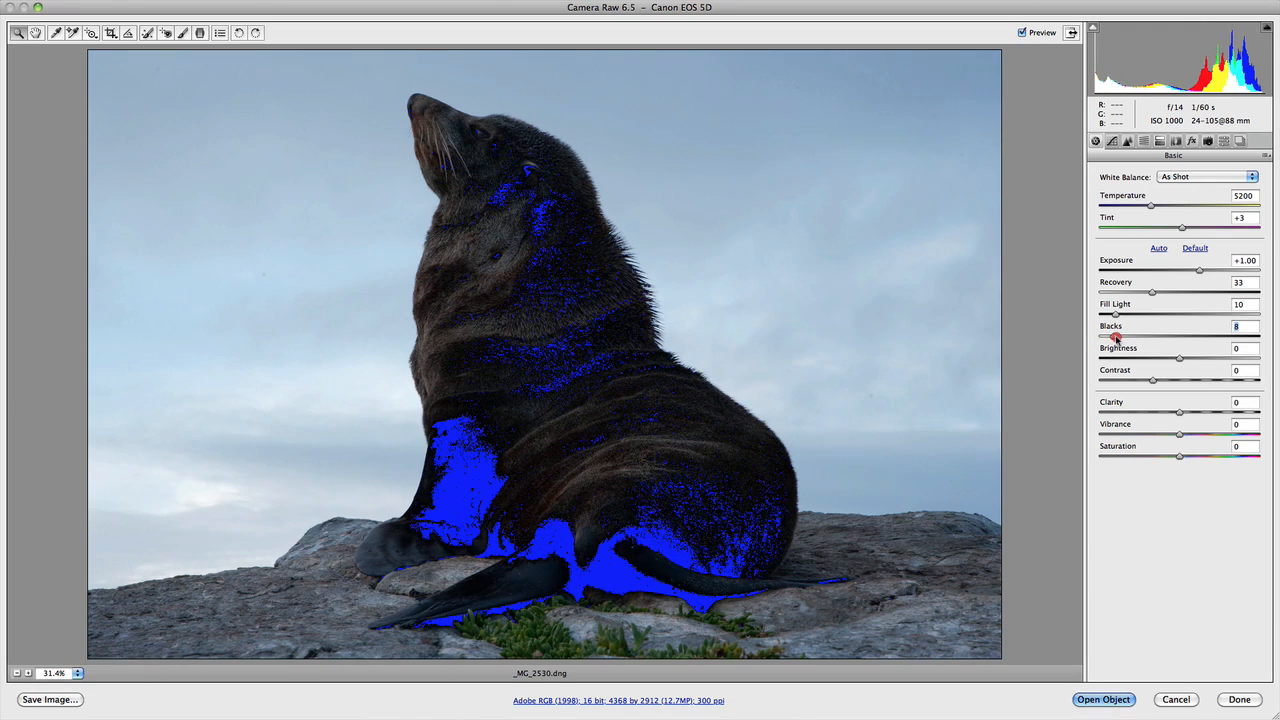
pyautogui.moveTo(1116, 336); pyautogui.dragTo(1120, 336)
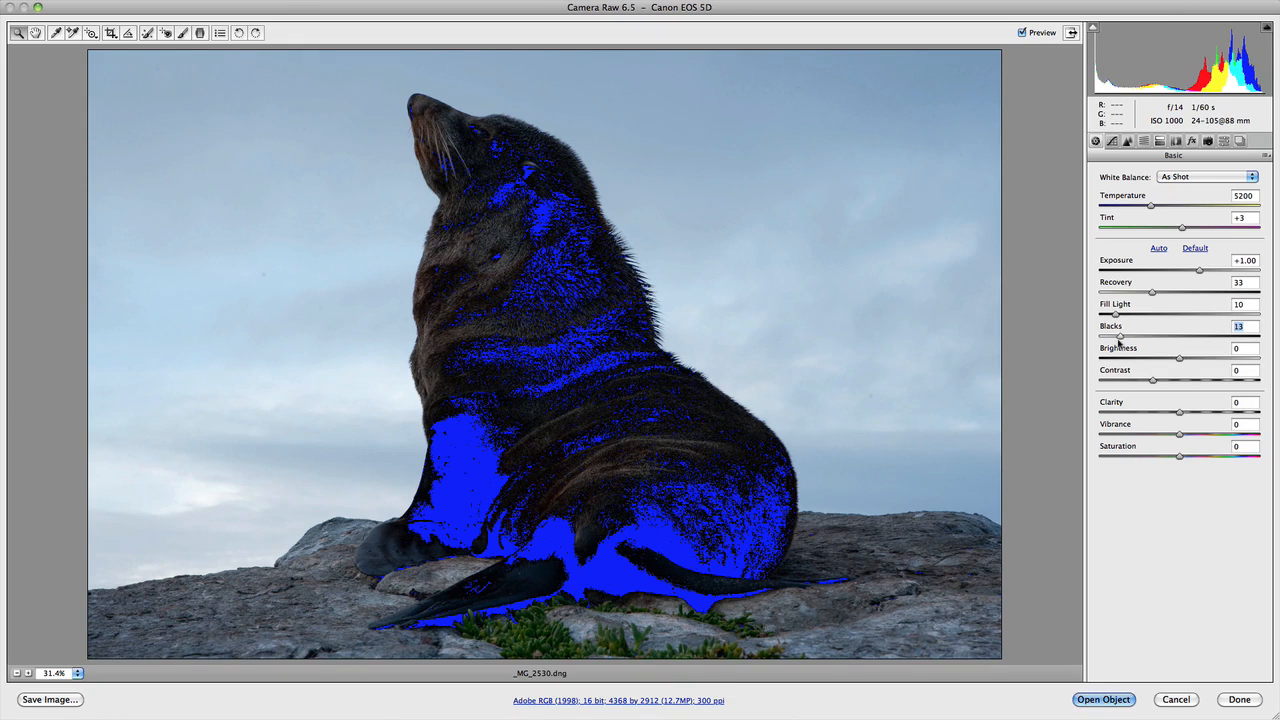
pyautogui.moveTo(1120, 336); pyautogui.dragTo(1118, 336)
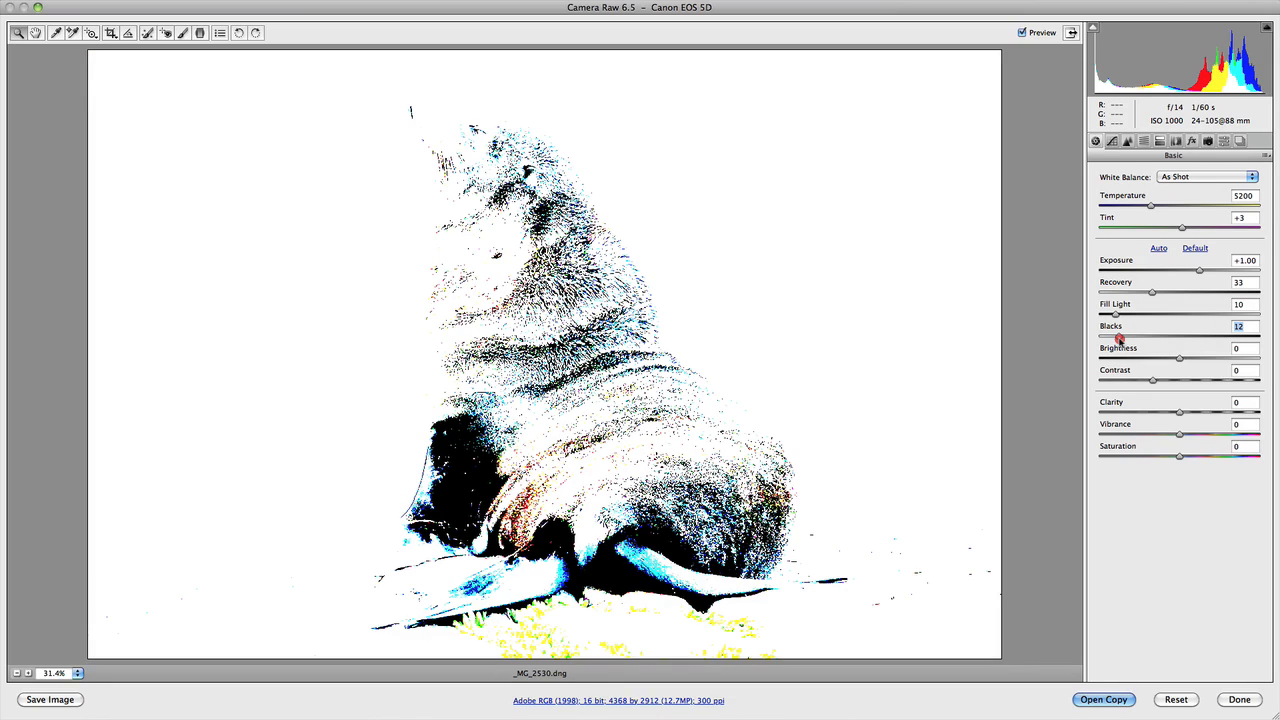
# Step: Alt-drag Blacks through the clipping preview and release it back at 1
pyautogui.moveTo(1118, 338); pyautogui.dragTo(1130, 338)
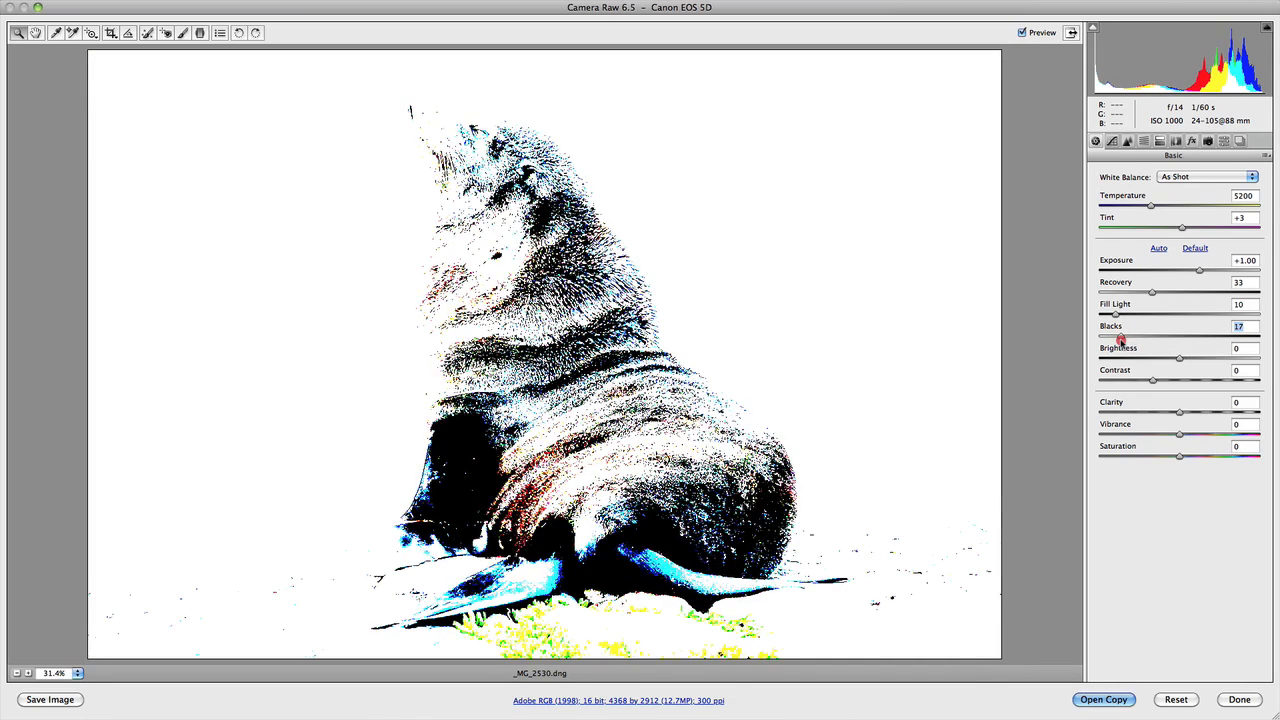
pyautogui.moveTo(1120, 338); pyautogui.dragTo(1108, 338)
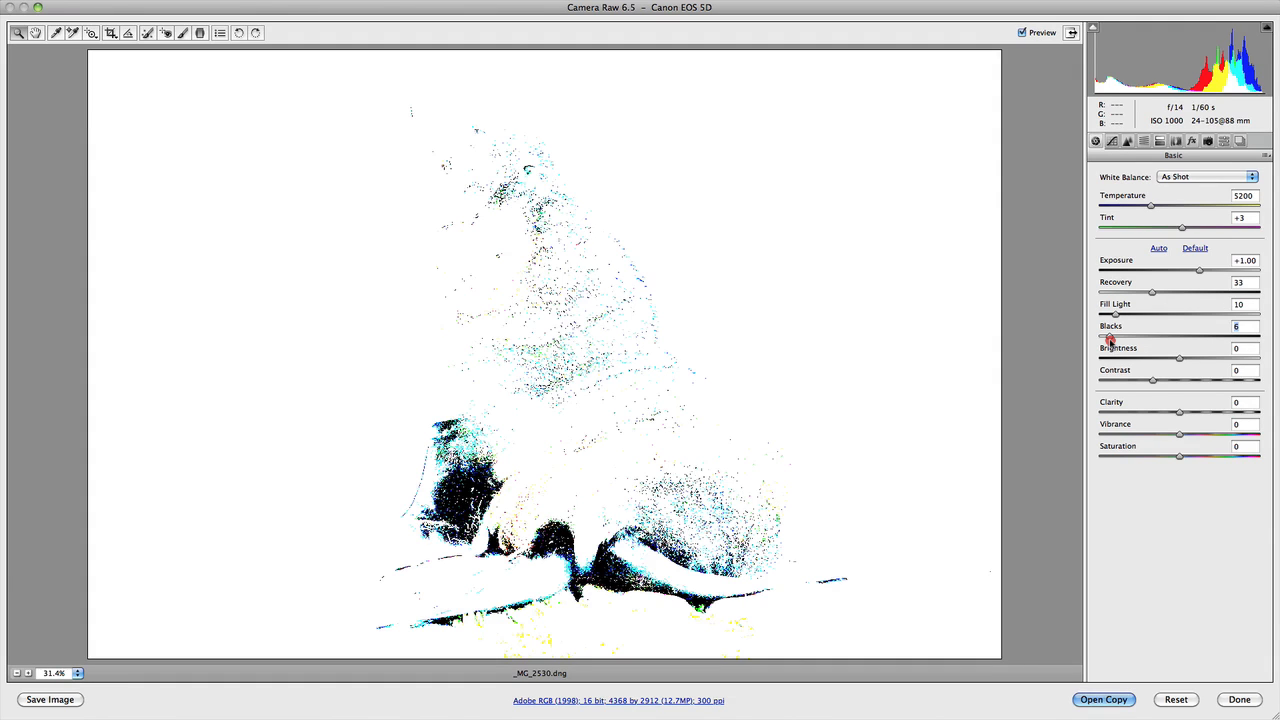
pyautogui.moveTo(1108, 338); pyautogui.dragTo(1116, 338)
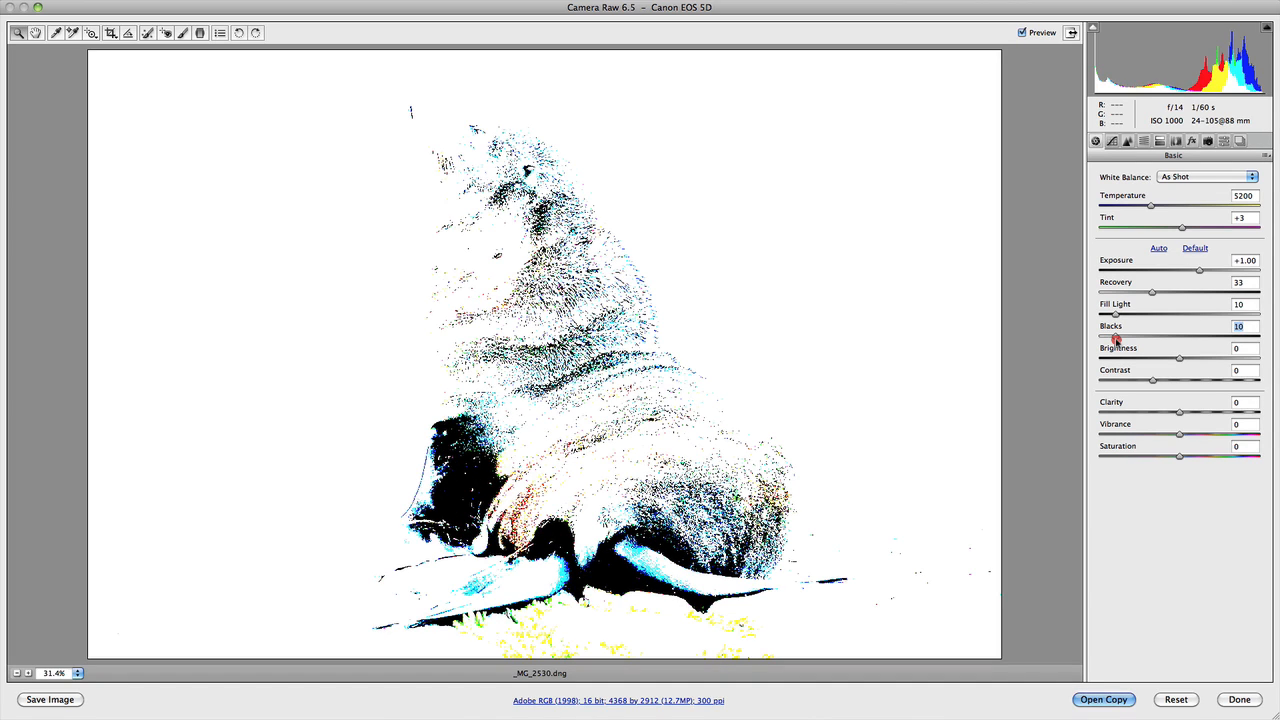
pyautogui.moveTo(1116, 336); pyautogui.dragTo(1110, 336)
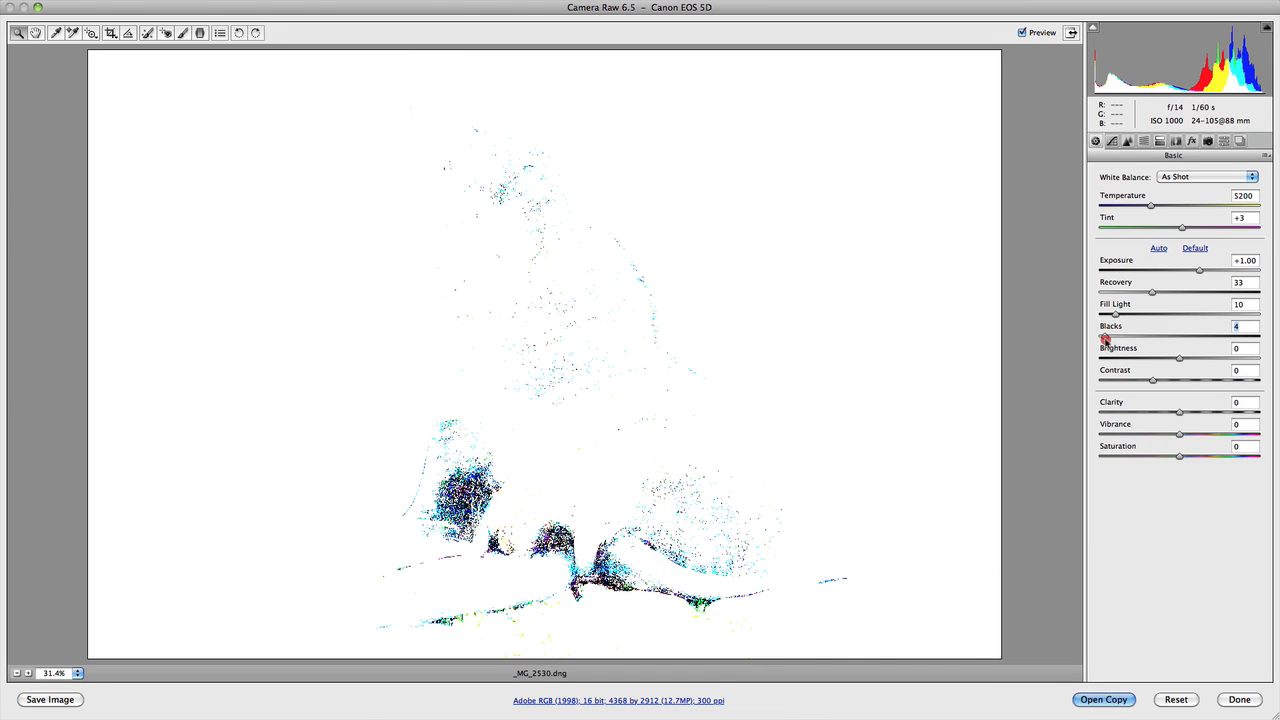
pyautogui.moveTo(1106, 338); pyautogui.dragTo(1100, 338)
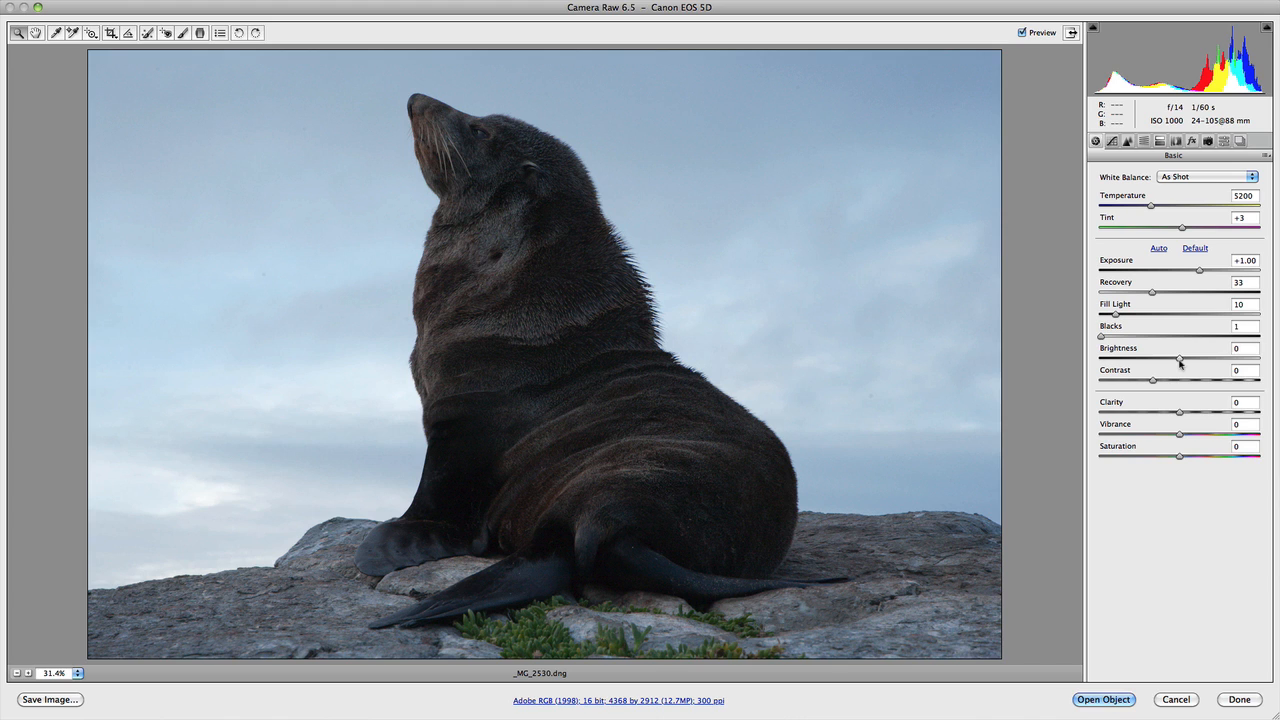
pyautogui.click(1244, 348)
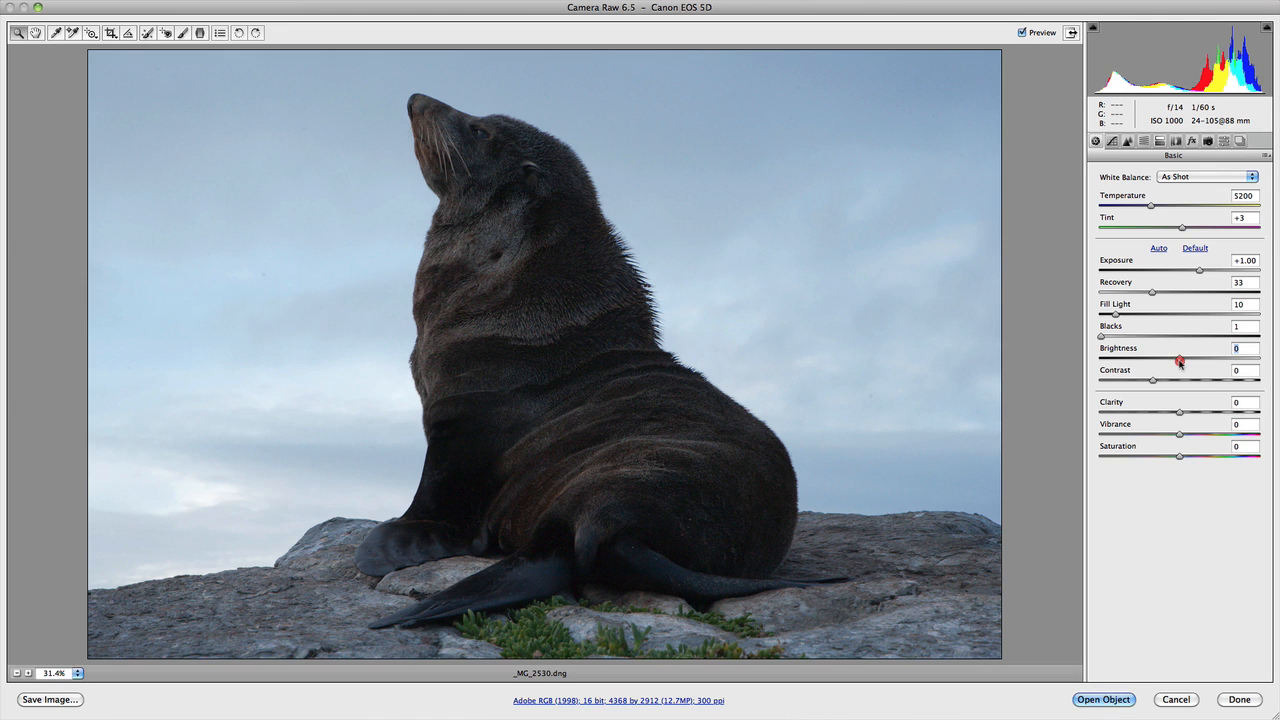
pyautogui.moveTo(1178, 360); pyautogui.dragTo(1188, 360)
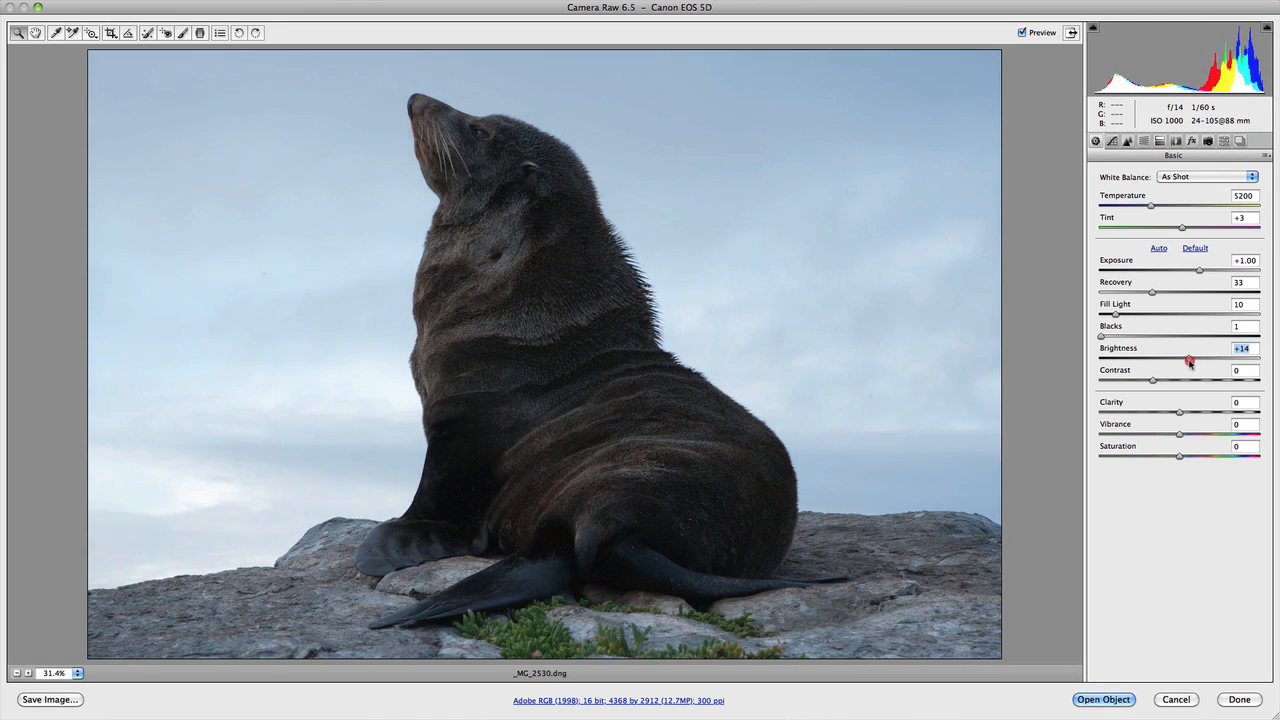
pyautogui.moveTo(1188, 360); pyautogui.dragTo(1204, 360)
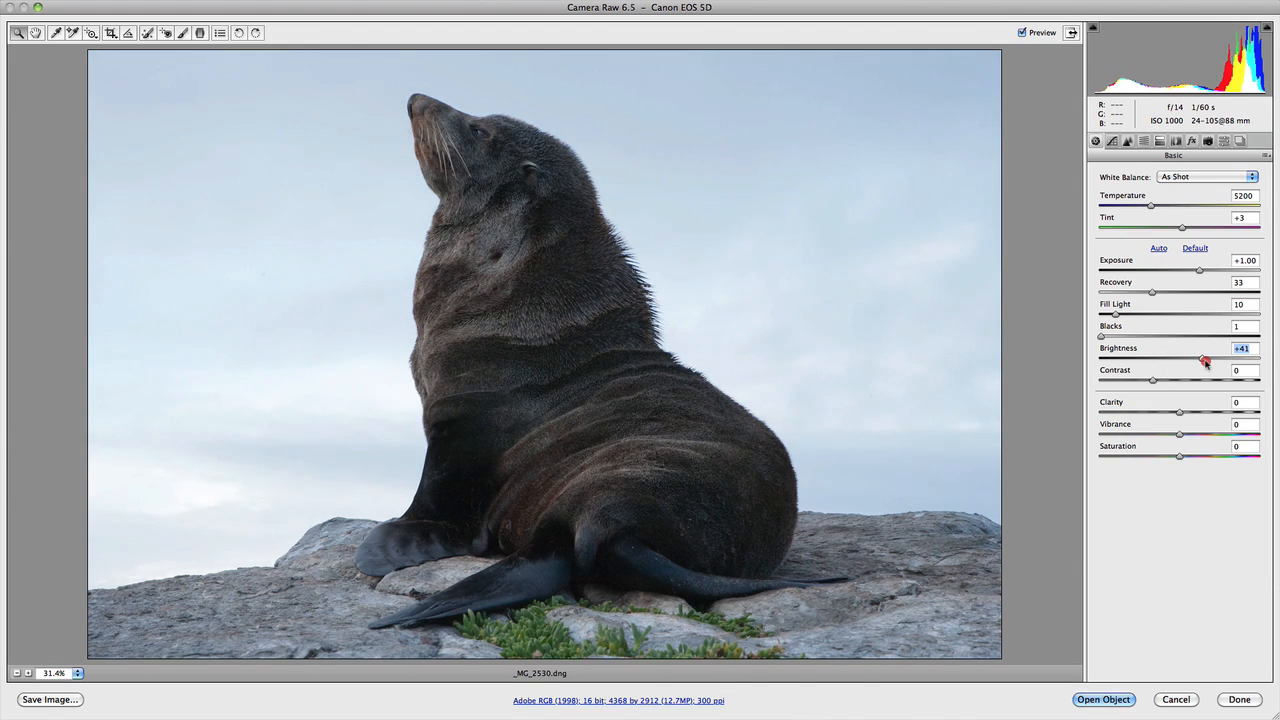
pyautogui.moveTo(1204, 360); pyautogui.dragTo(1218, 360)
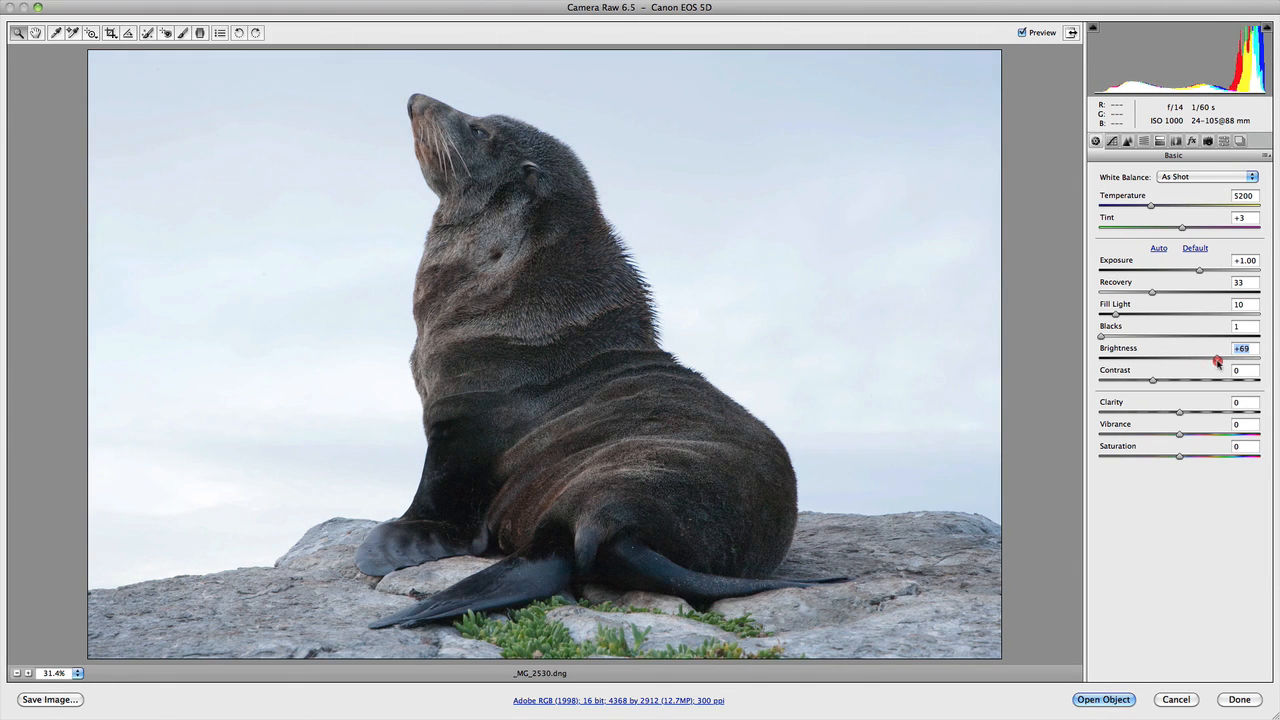
pyautogui.moveTo(1190, 358); pyautogui.dragTo(1216, 358)
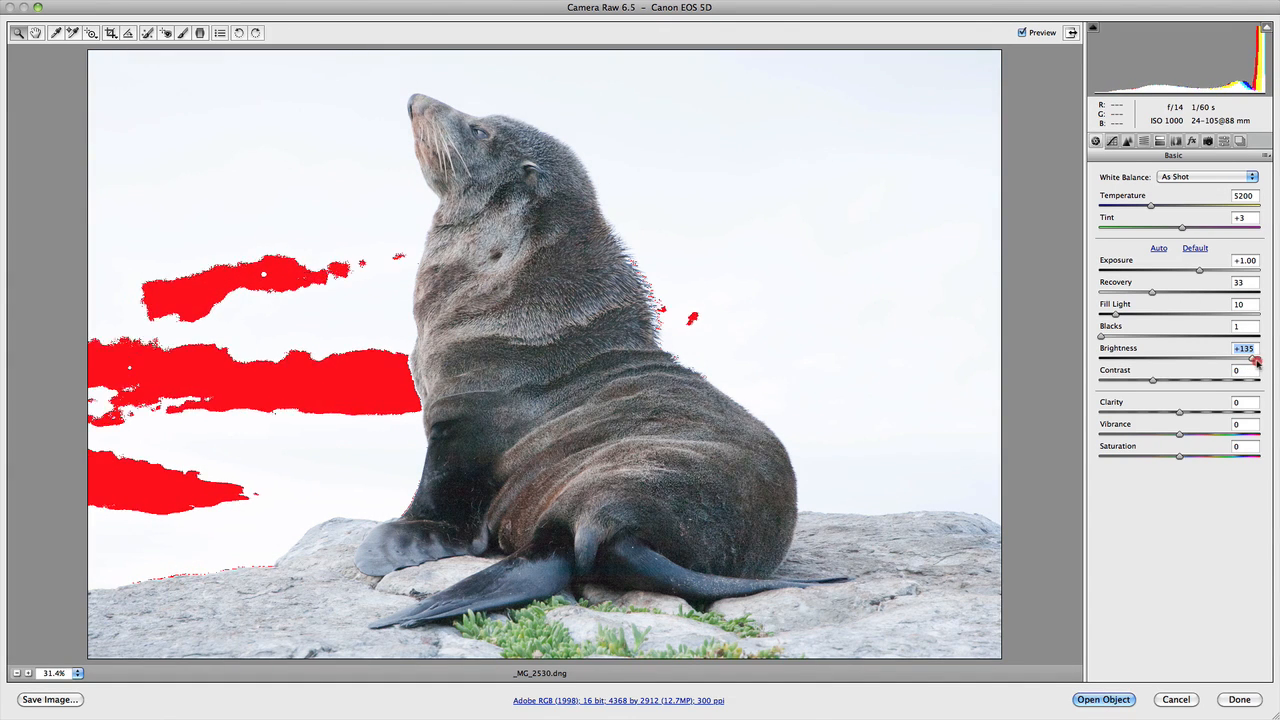
pyautogui.moveTo(1256, 360); pyautogui.dragTo(1270, 360)
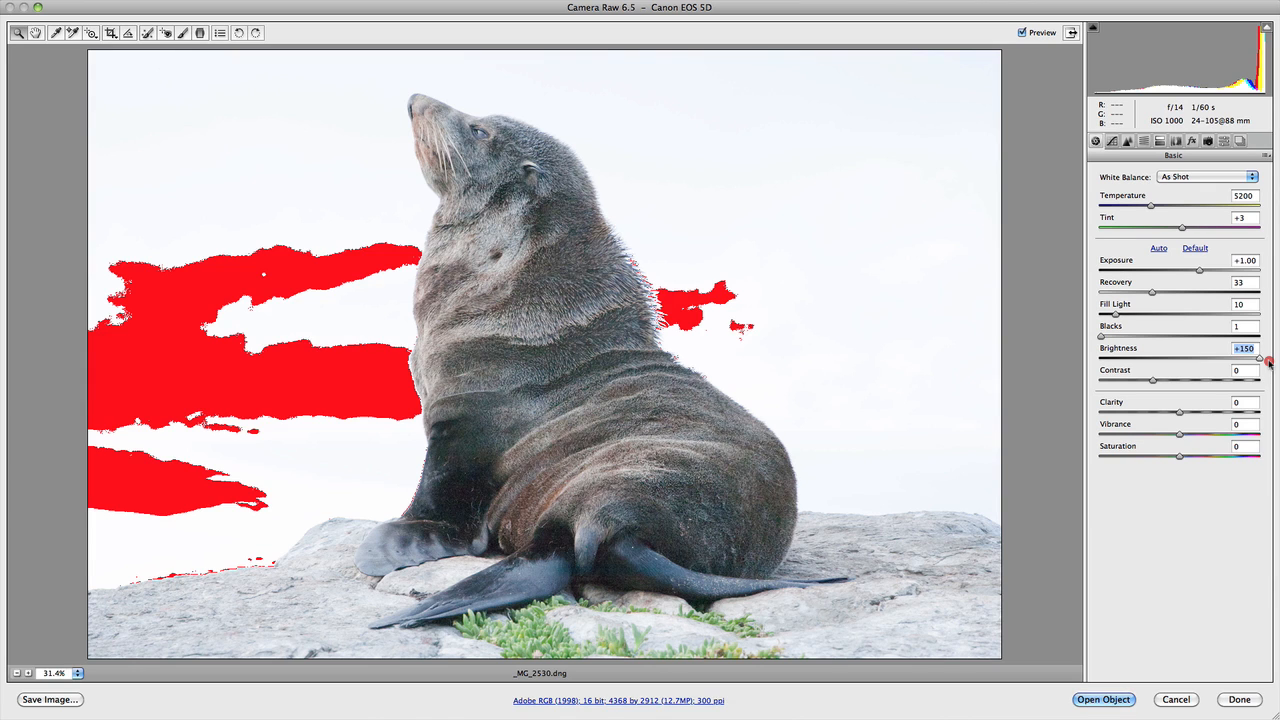
pyautogui.moveTo(1258, 356); pyautogui.dragTo(1236, 356)
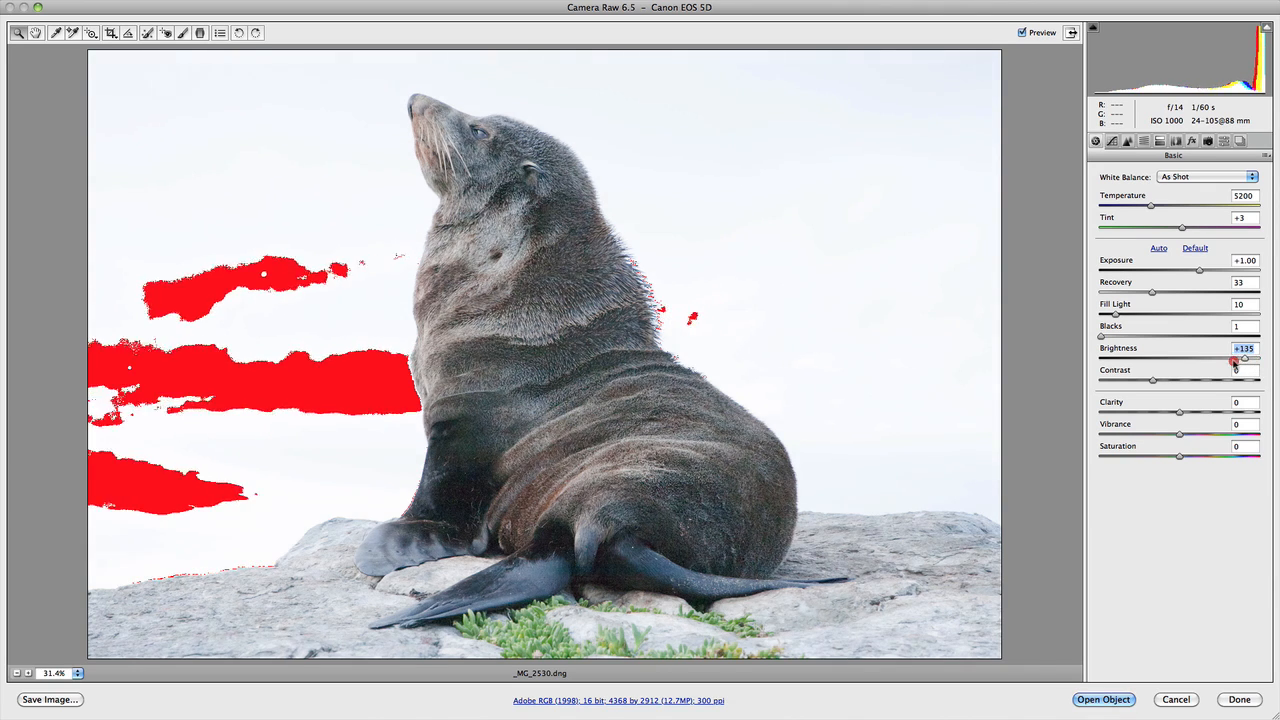
pyautogui.moveTo(1244, 358); pyautogui.dragTo(1184, 358)
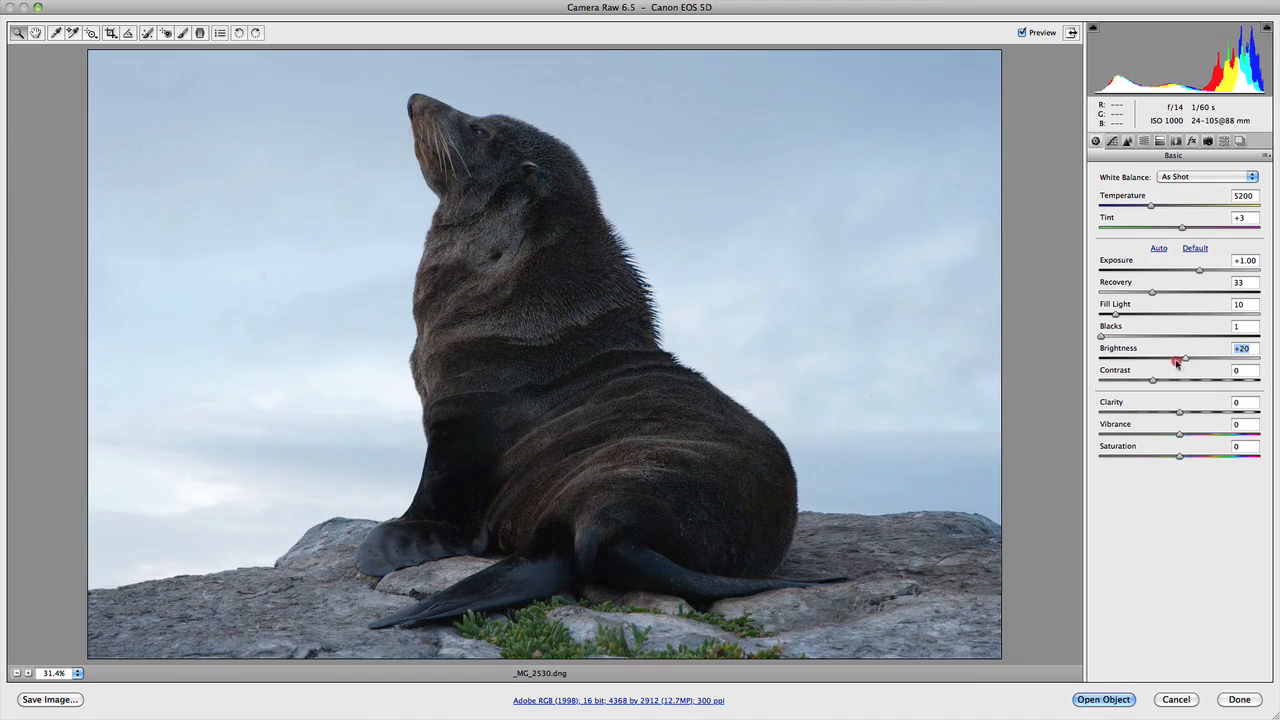
pyautogui.moveTo(1182, 358); pyautogui.dragTo(1112, 358)
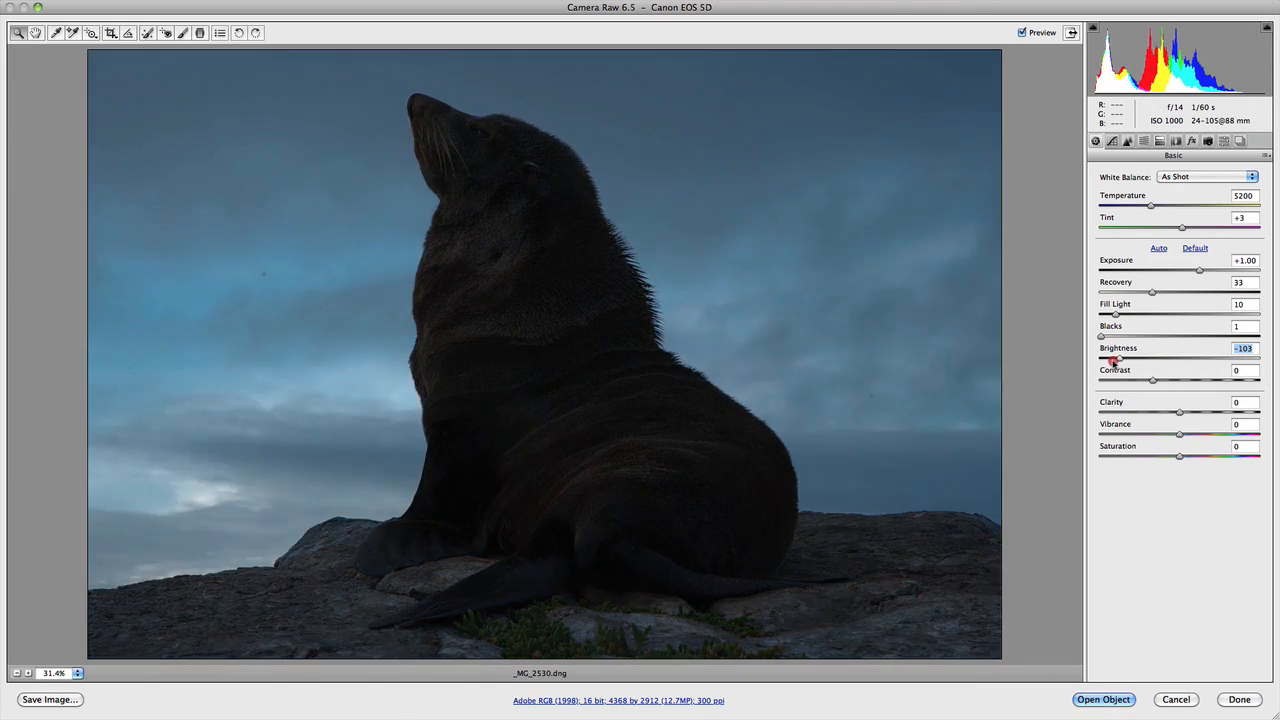
pyautogui.moveTo(1116, 360); pyautogui.dragTo(1100, 360)
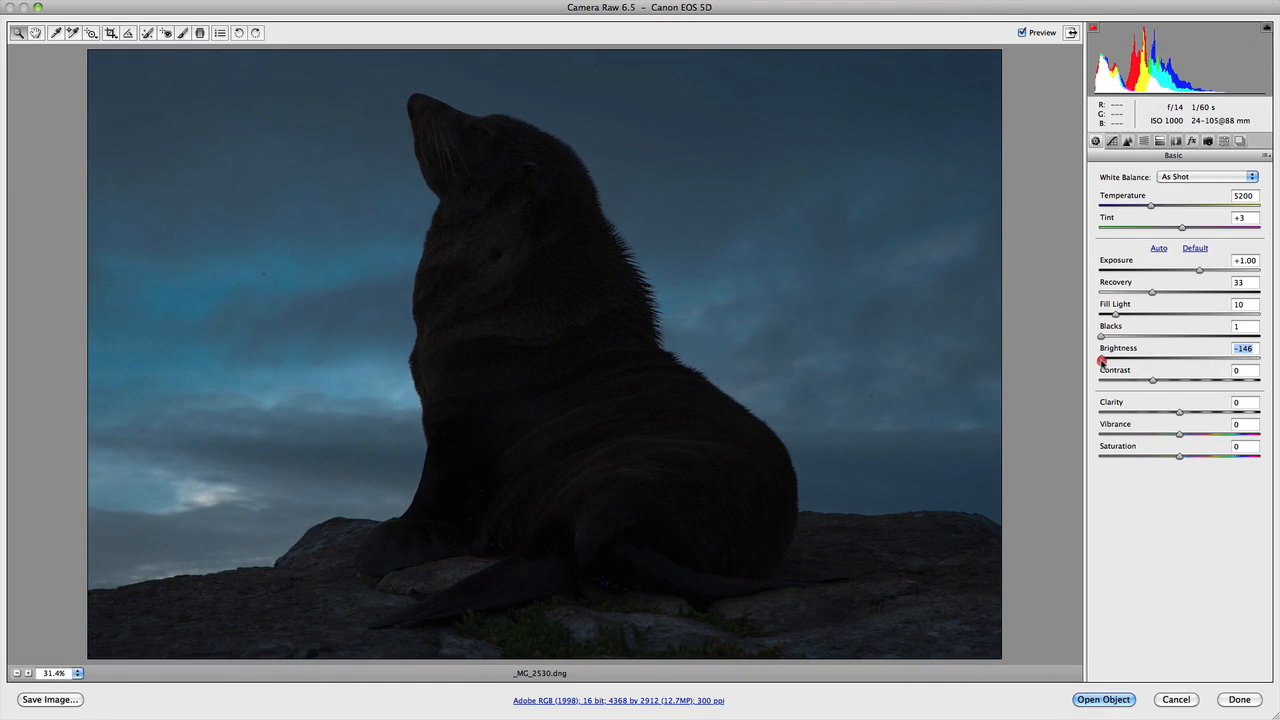
pyautogui.moveTo(1100, 362); pyautogui.dragTo(1172, 362)
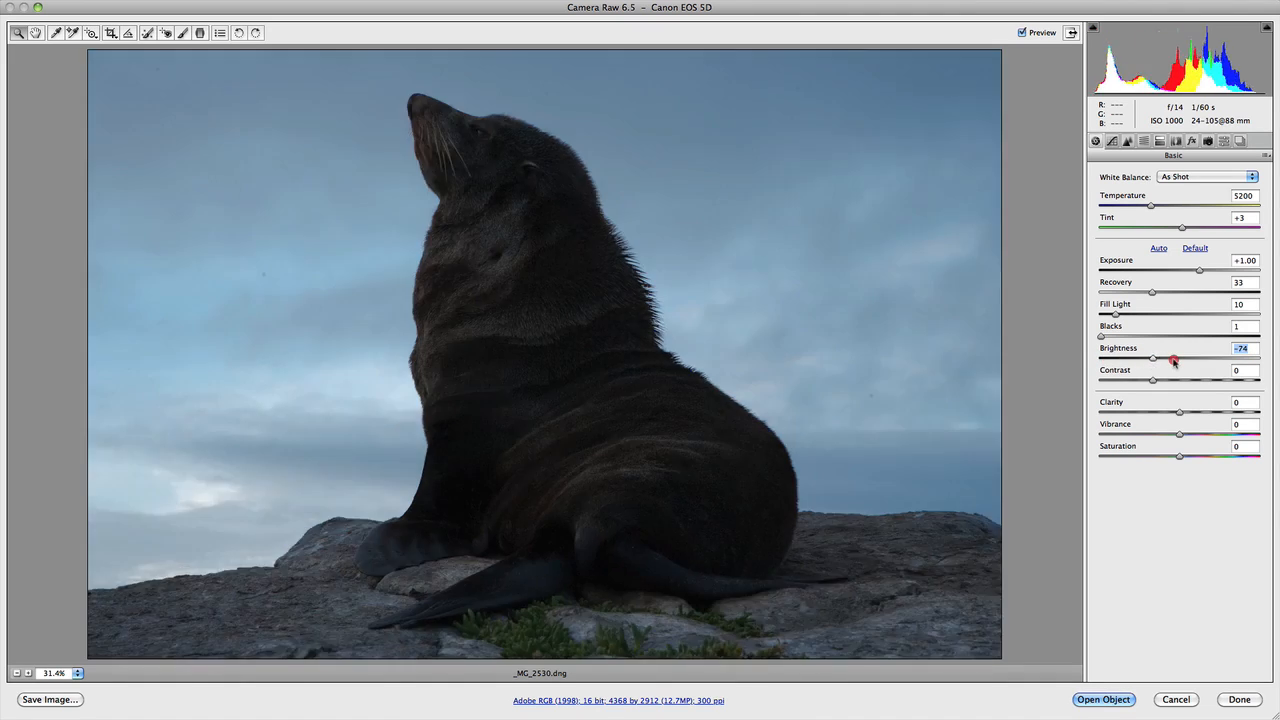
pyautogui.moveTo(1156, 356); pyautogui.dragTo(1176, 356)
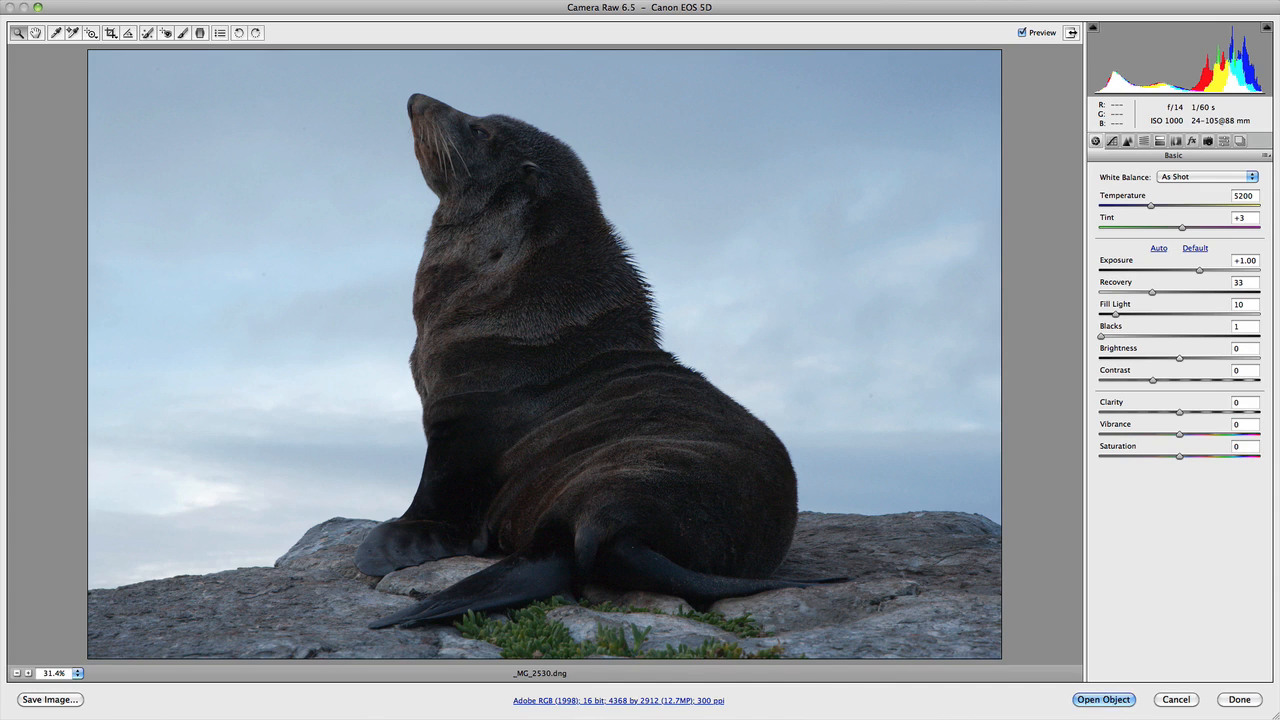
# Step: Raise Contrast step by step all the way to +100
pyautogui.click(1240, 348)
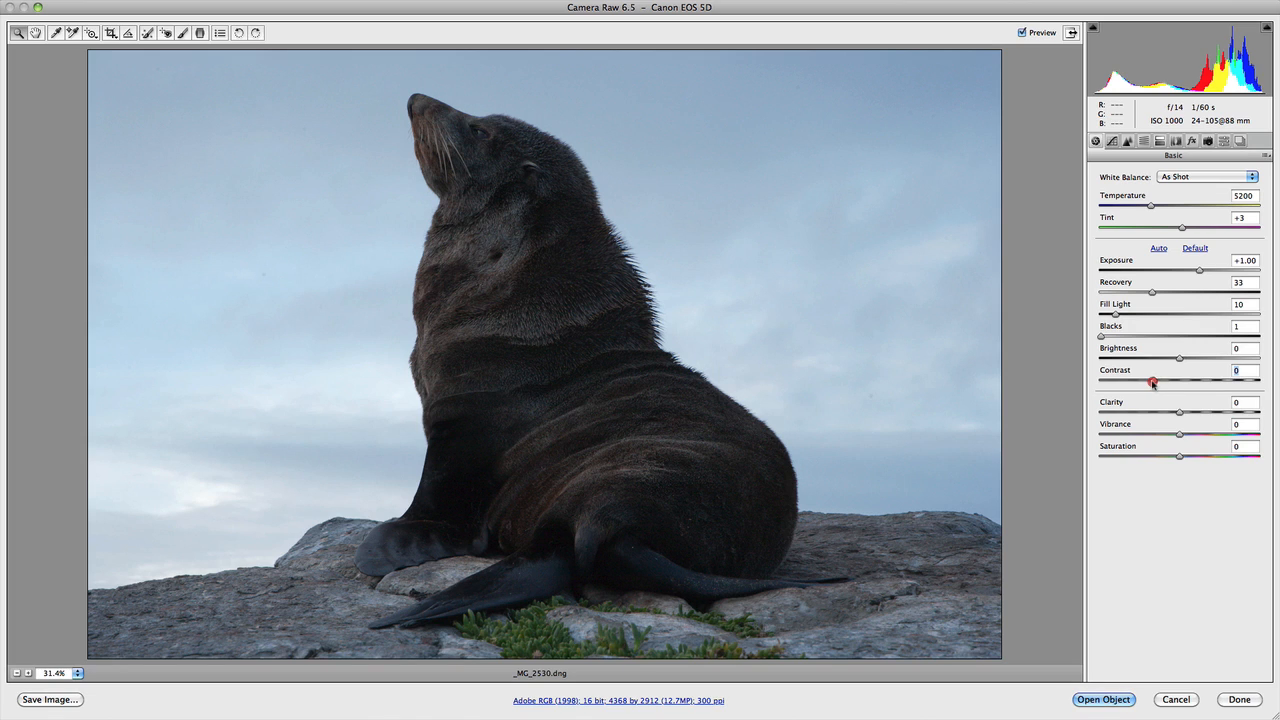
pyautogui.moveTo(1152, 384); pyautogui.dragTo(1166, 384)
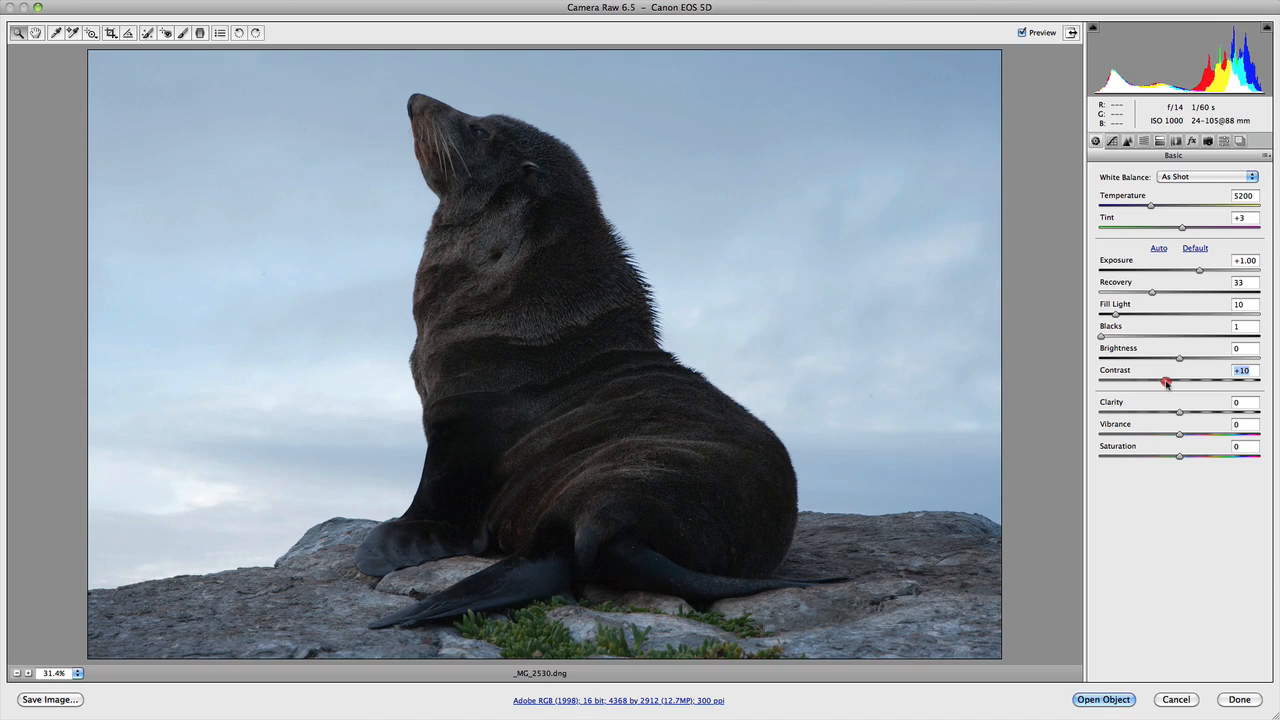
pyautogui.moveTo(1164, 382); pyautogui.dragTo(1188, 382)
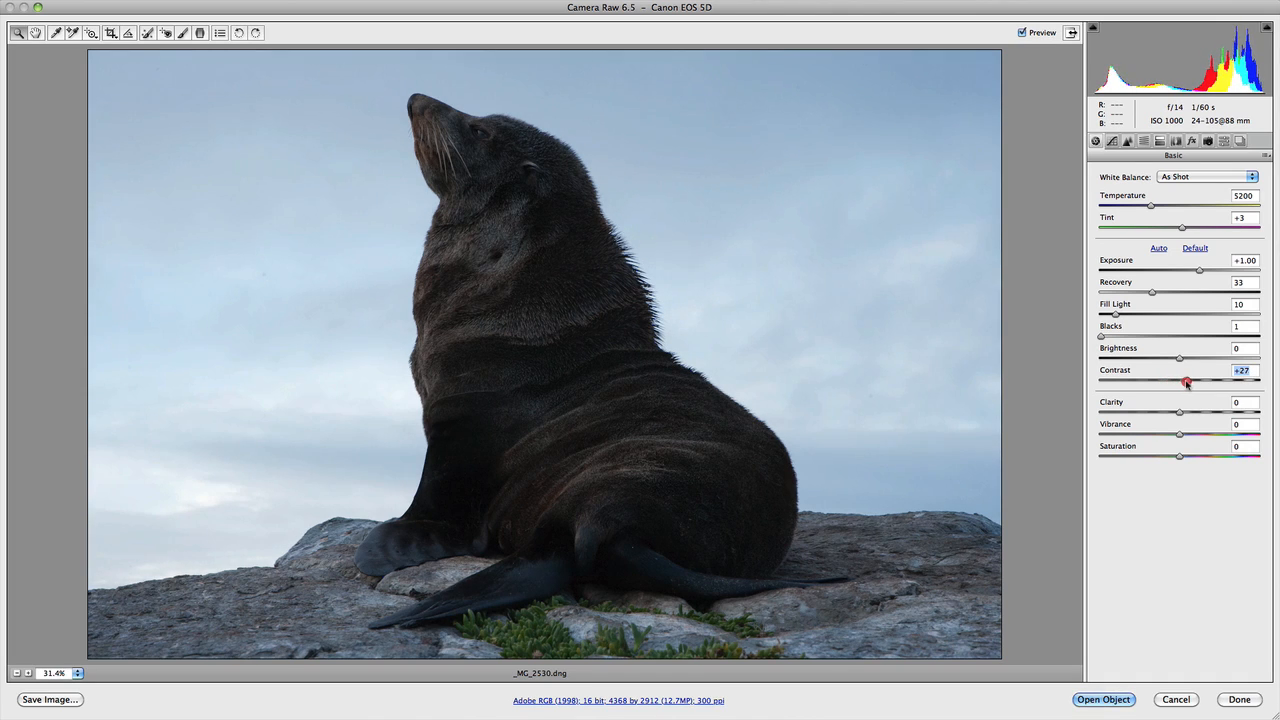
pyautogui.moveTo(1186, 382); pyautogui.dragTo(1192, 382)
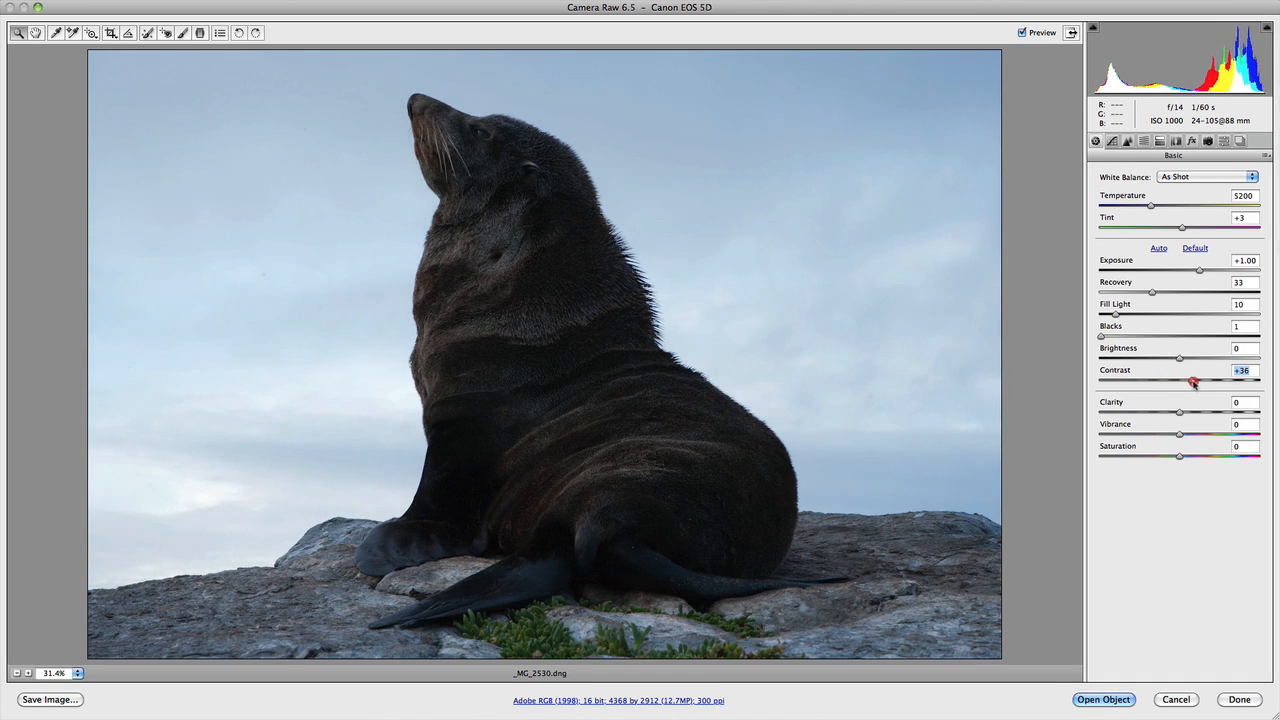
pyautogui.moveTo(1192, 382); pyautogui.dragTo(1232, 382)
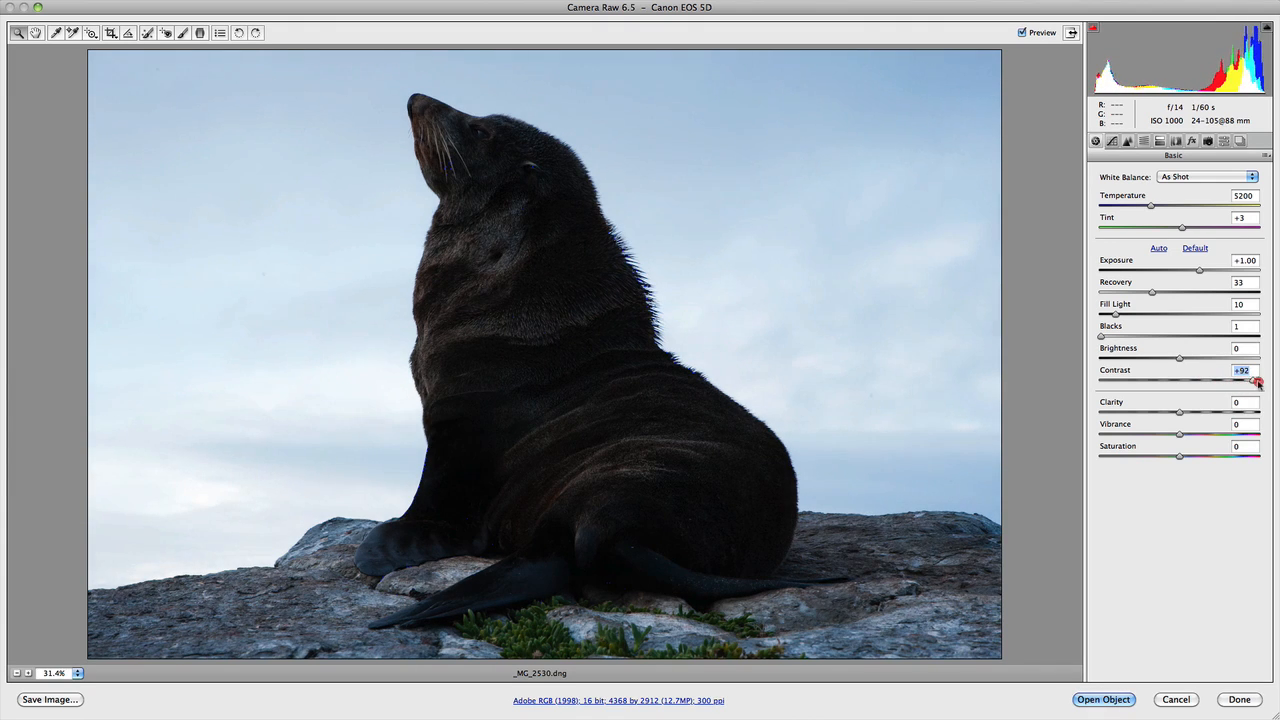
pyautogui.moveTo(1256, 382); pyautogui.dragTo(1268, 382)
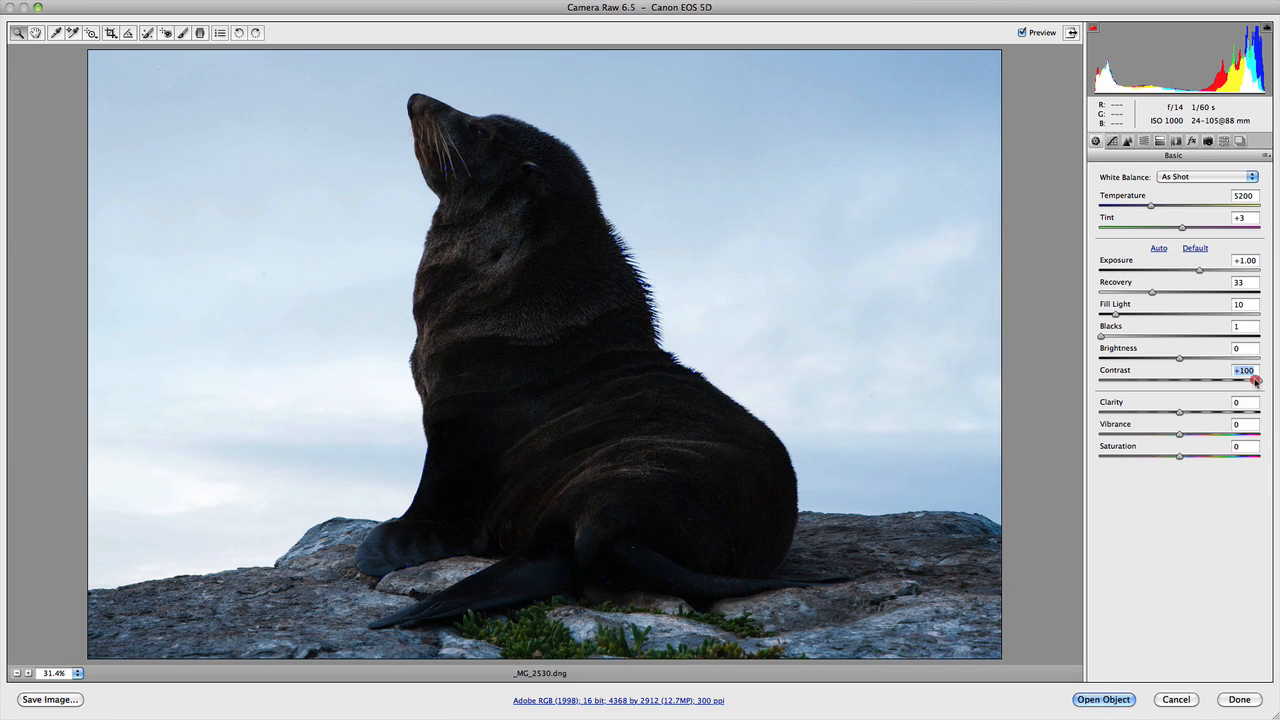
# Step: Ease Contrast back down and settle it around +26
pyautogui.moveTo(1256, 380); pyautogui.dragTo(1210, 380)
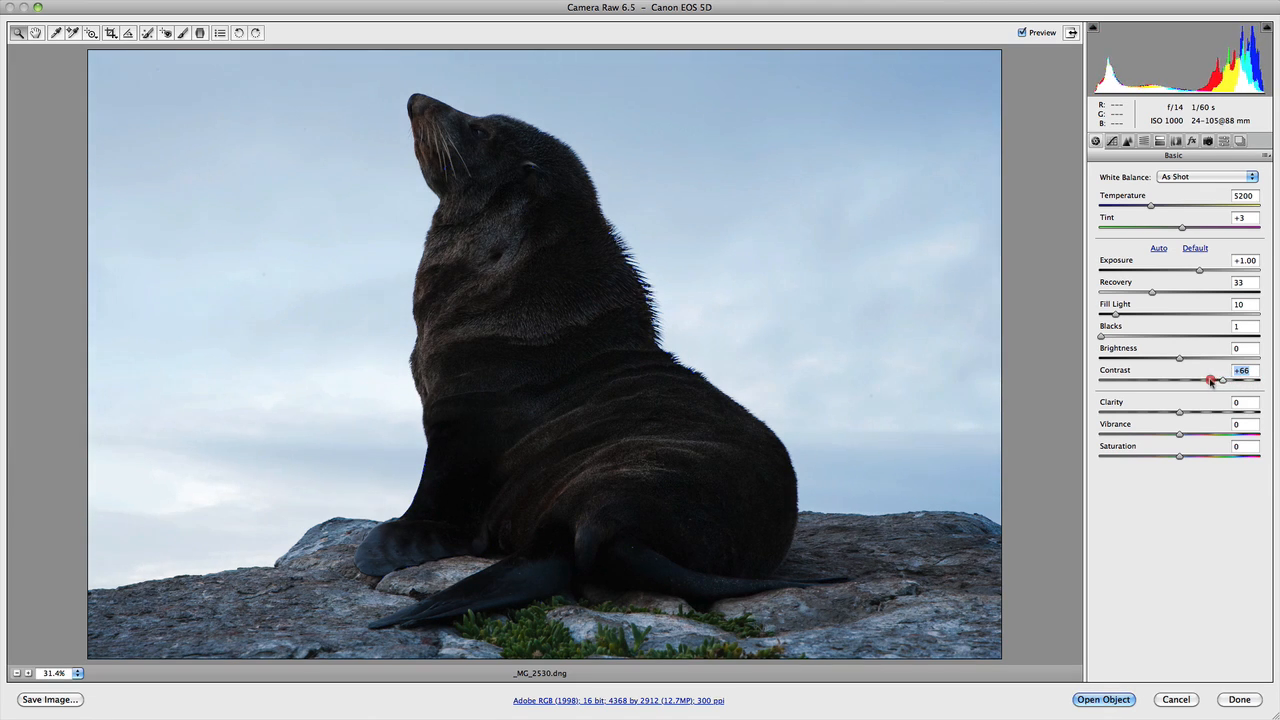
pyautogui.moveTo(1210, 380); pyautogui.dragTo(1182, 380)
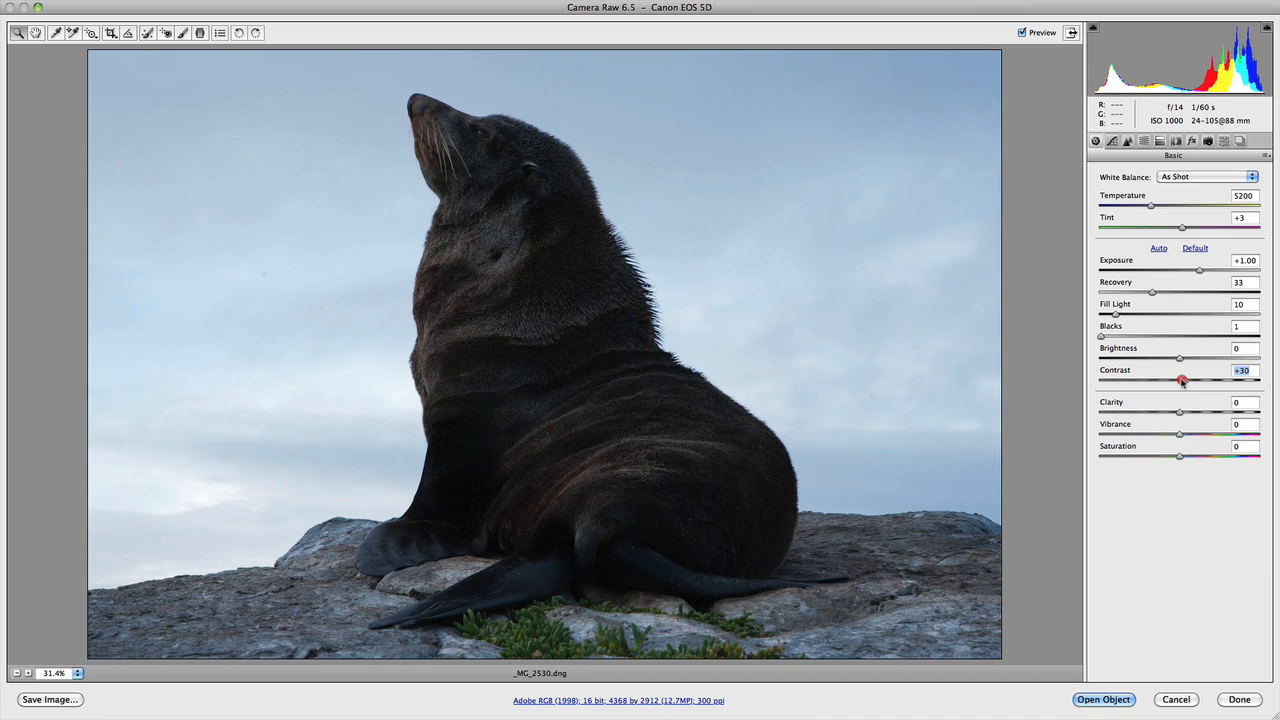
pyautogui.moveTo(1182, 380); pyautogui.dragTo(1178, 382)
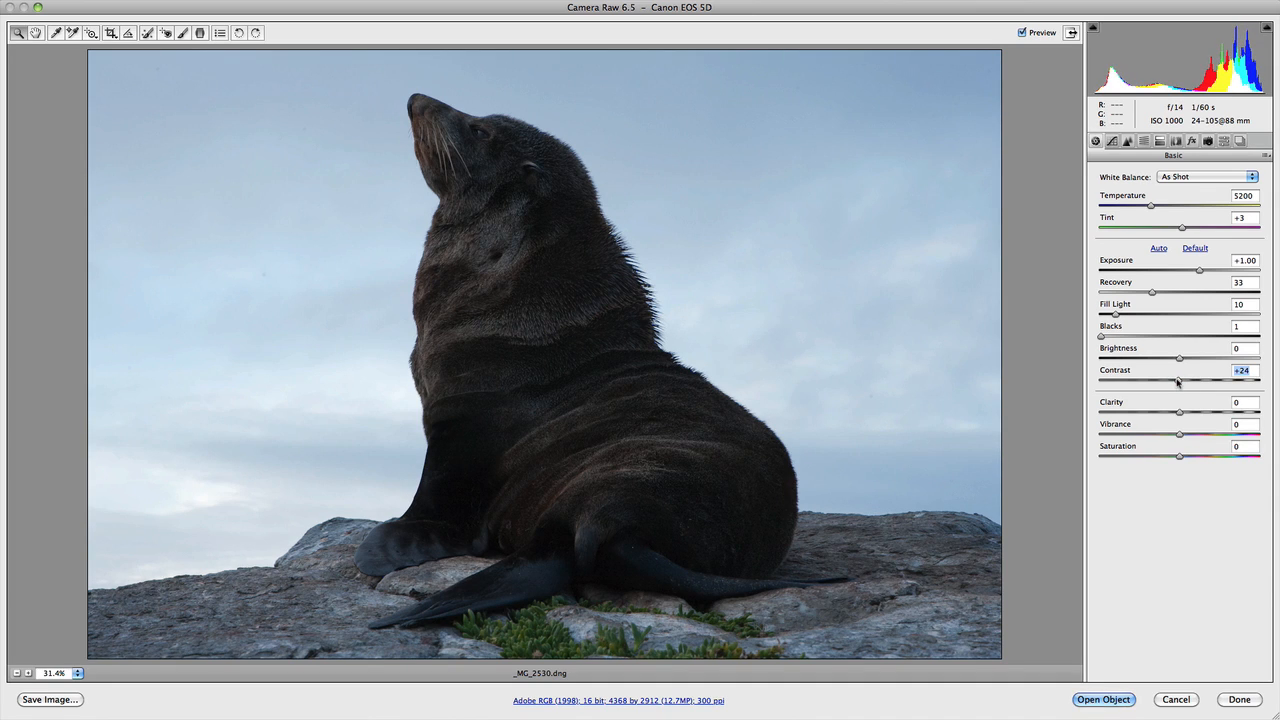
pyautogui.moveTo(1178, 384); pyautogui.dragTo(1182, 384)
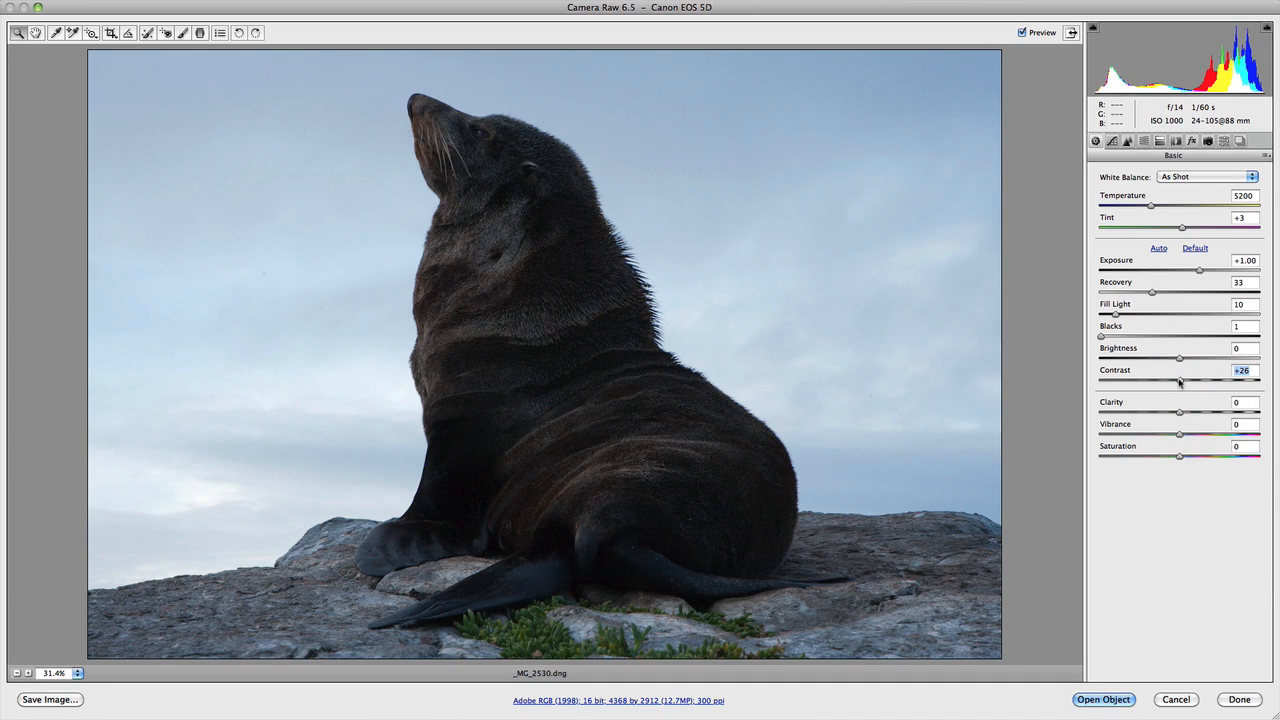